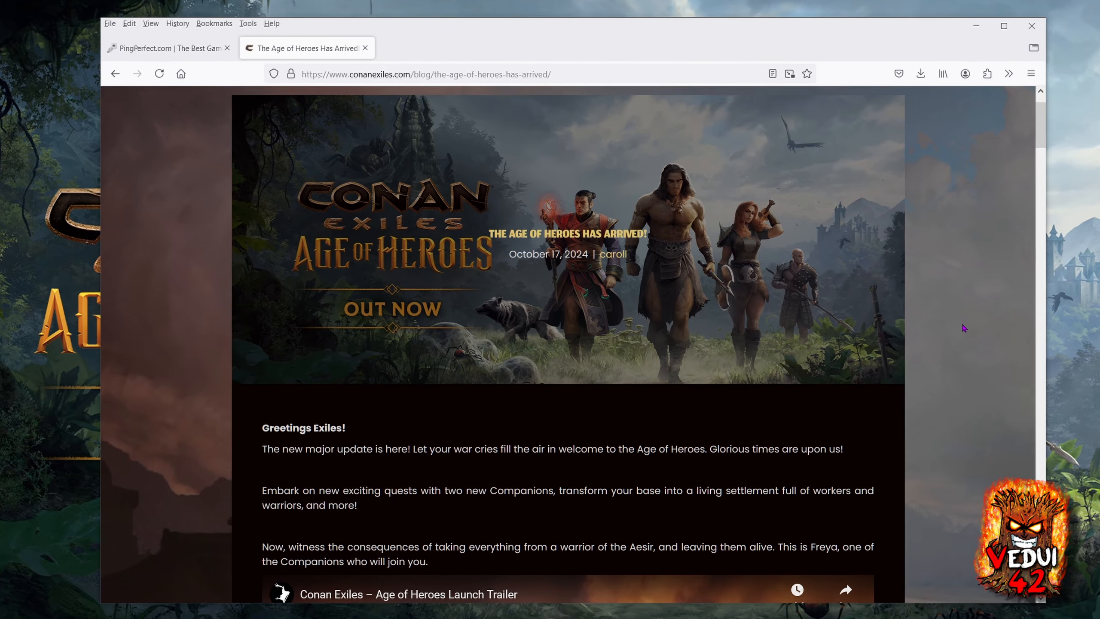
- Browse down the PingPerfect site and go to the Games library under Game Servers
{"action": "scroll", "scroll_direction": "down", "scroll_amount": 3}
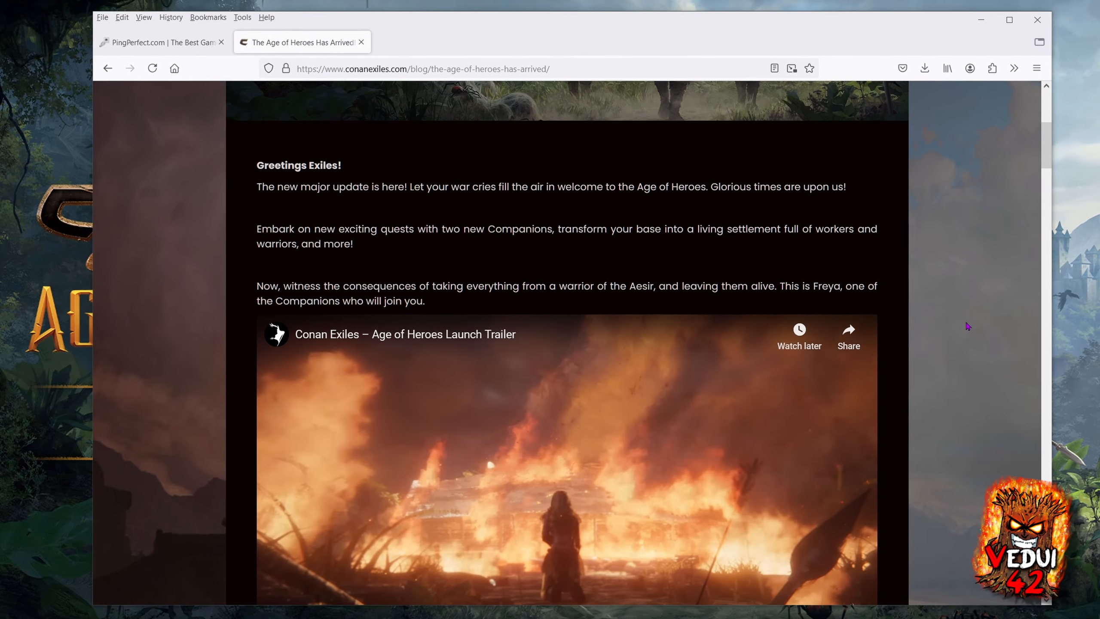
{"action": "scroll", "scroll_direction": "down", "scroll_amount": 3}
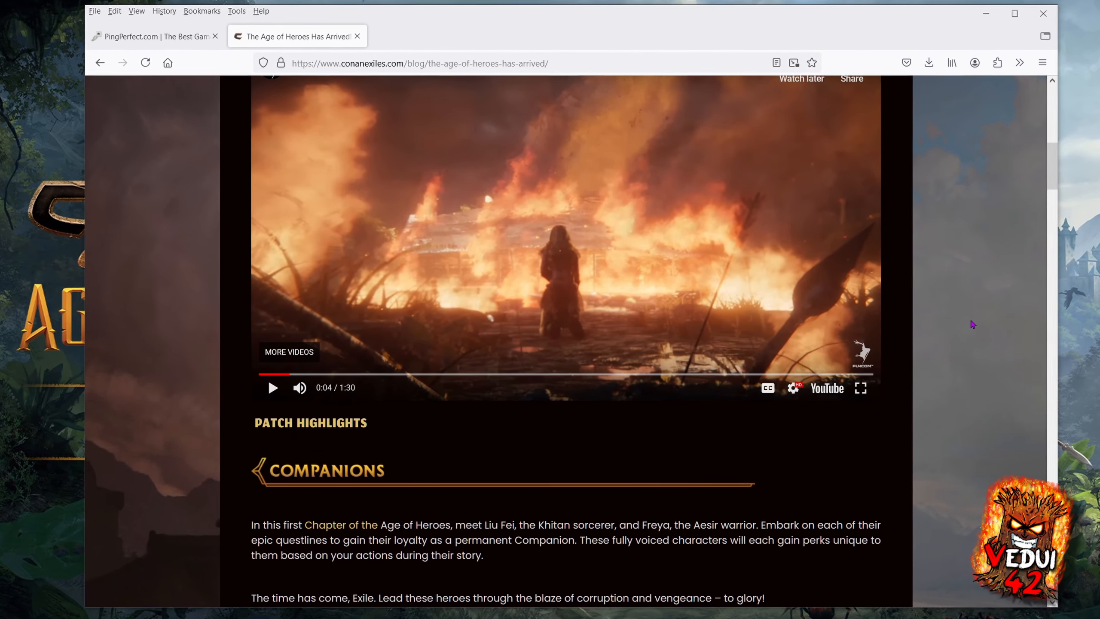
{"action": "scroll", "scroll_direction": "down", "scroll_amount": 3}
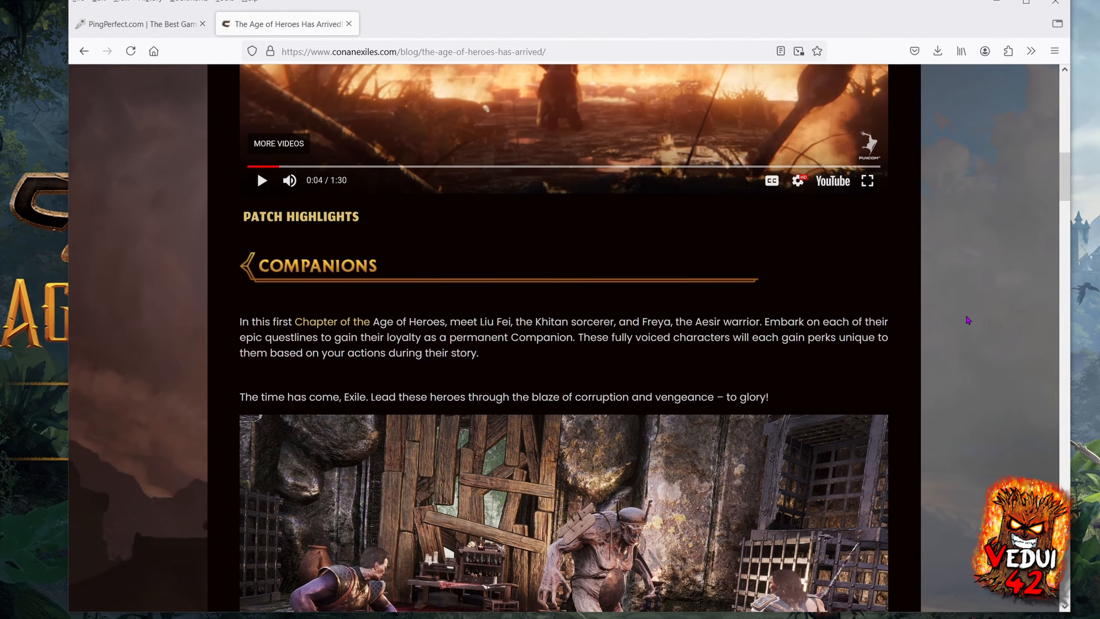
{"action": "scroll", "scroll_direction": "down", "scroll_amount": 3}
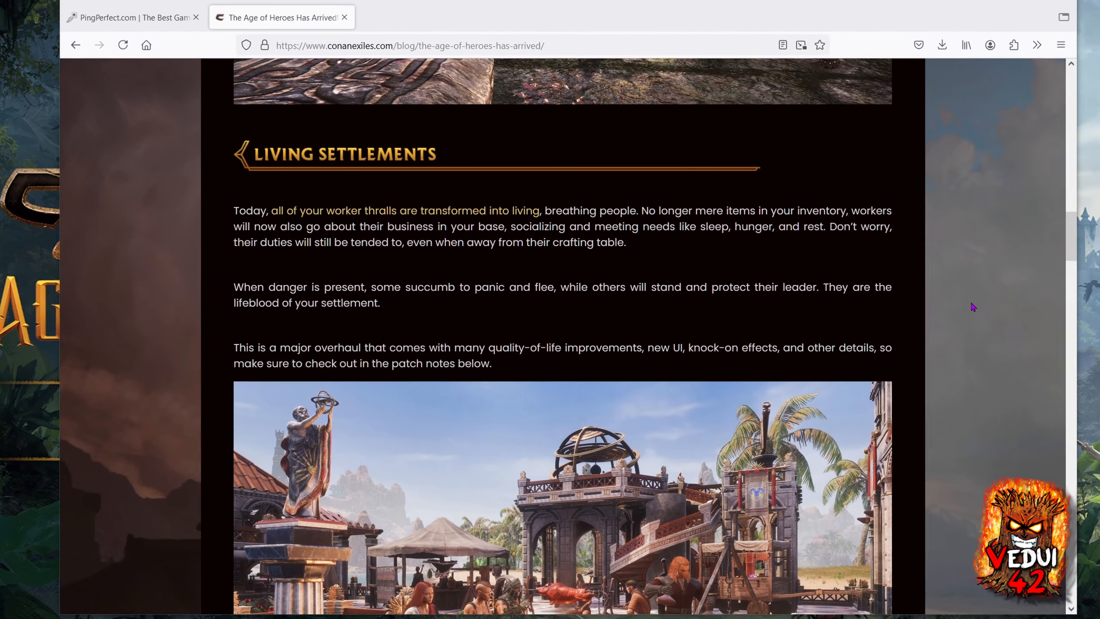
{"action": "scroll", "scroll_direction": "down", "scroll_amount": 3}
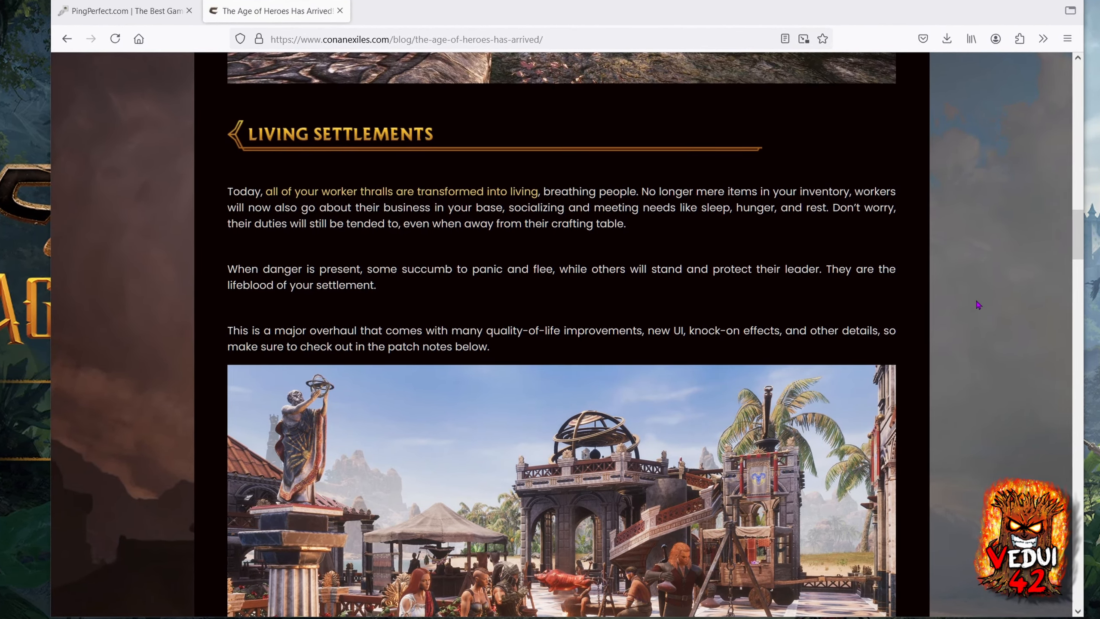
{"action": "scroll", "scroll_direction": "down", "scroll_amount": 3}
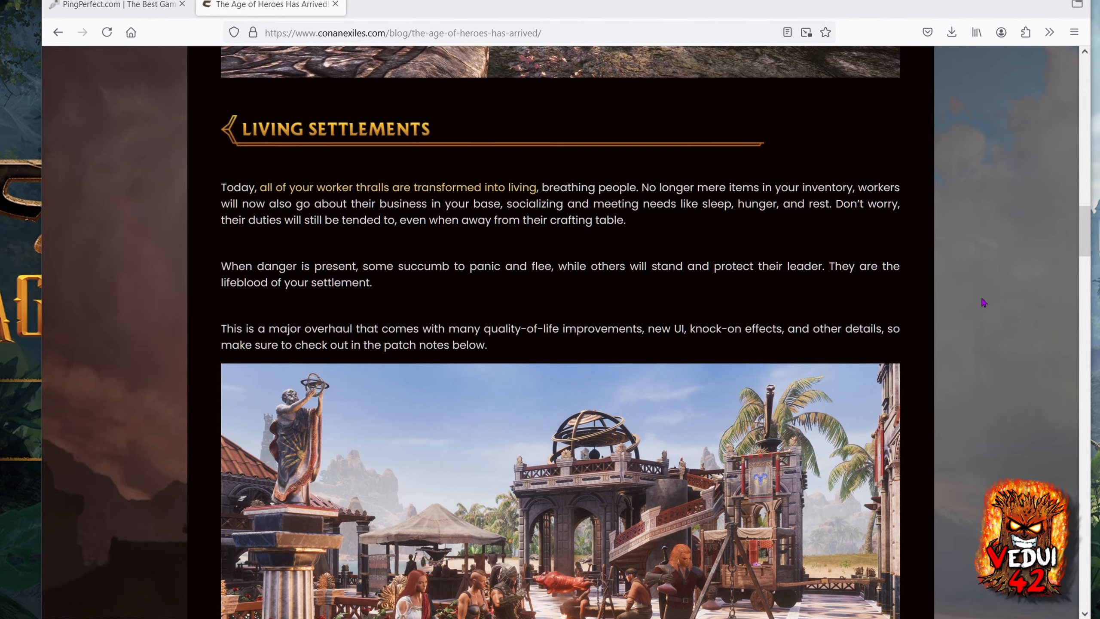
{"action": "scroll", "scroll_direction": "down", "scroll_amount": 3}
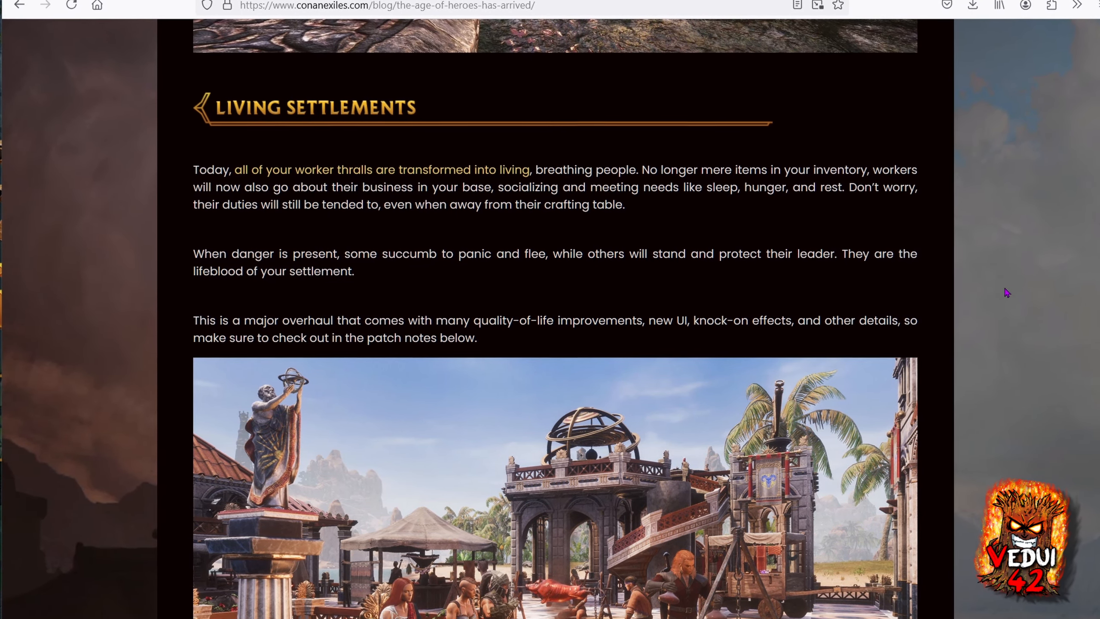
{"action": "scroll", "scroll_direction": "down", "scroll_amount": 3}
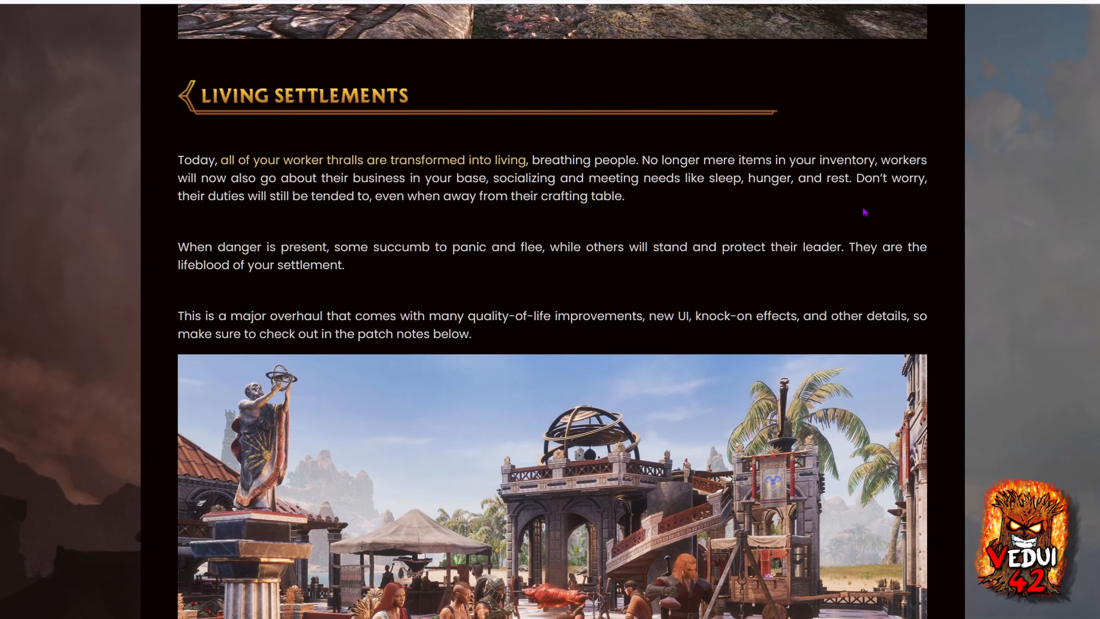
{"action": "scroll", "scroll_direction": "down", "scroll_amount": 3}
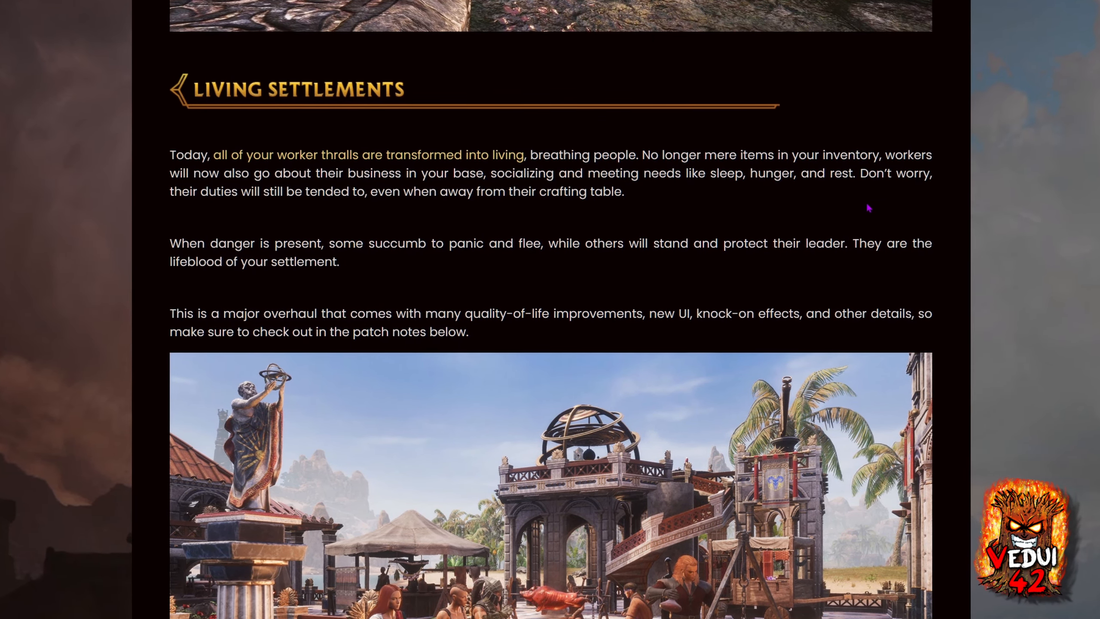
{"action": "scroll", "scroll_direction": "down", "scroll_amount": 3}
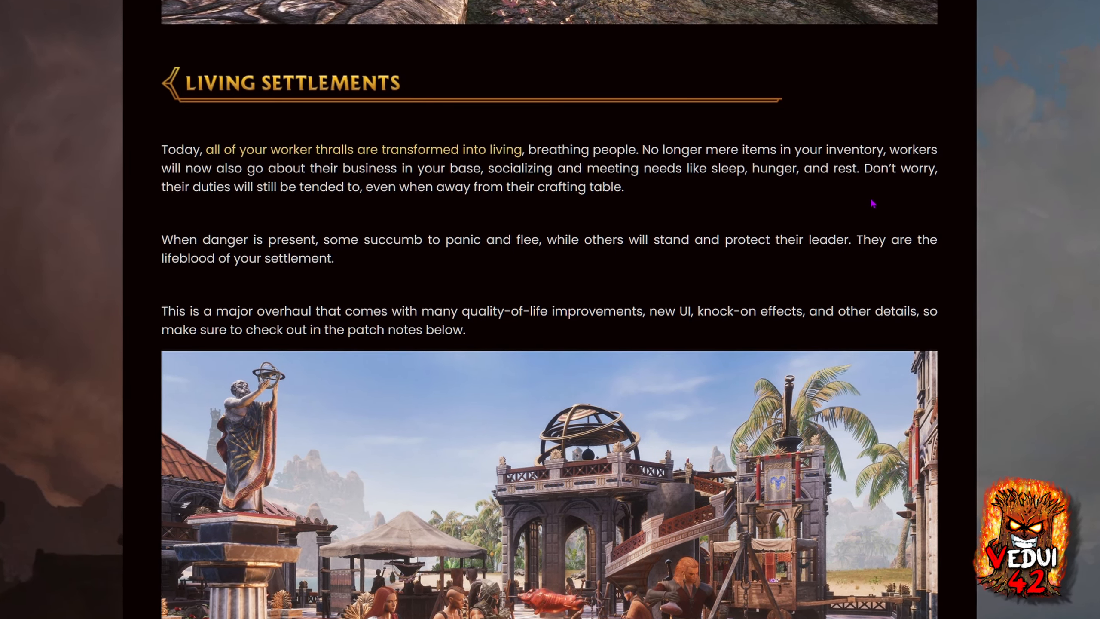
{"action": "scroll", "scroll_direction": "down", "scroll_amount": 3}
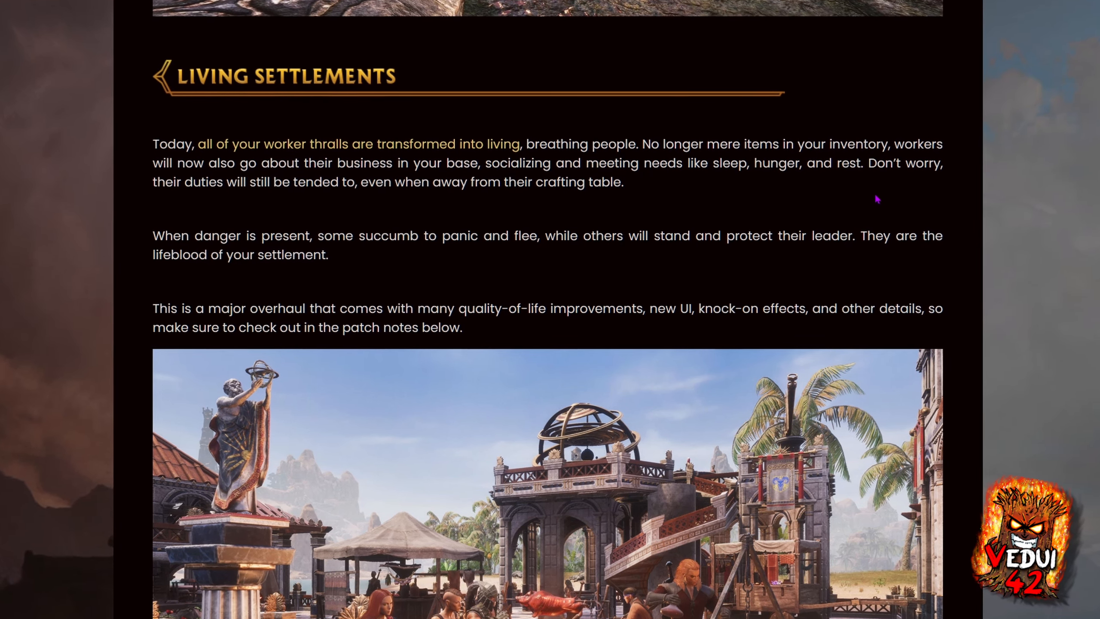
{"action": "scroll", "scroll_direction": "down", "scroll_amount": 3}
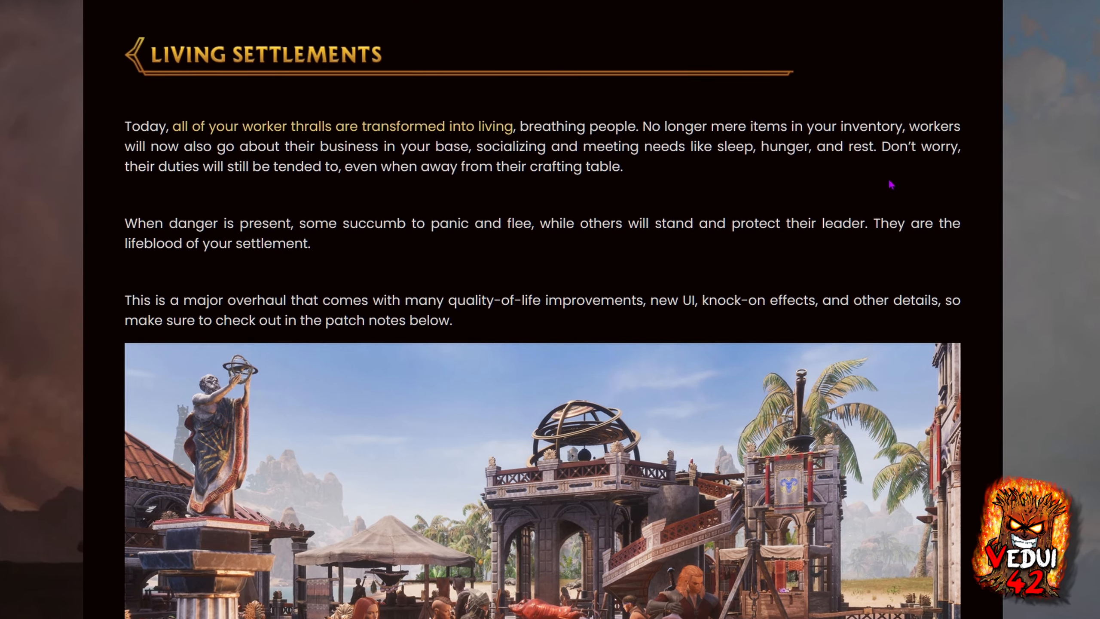
{"action": "scroll", "scroll_direction": "down", "scroll_amount": 3}
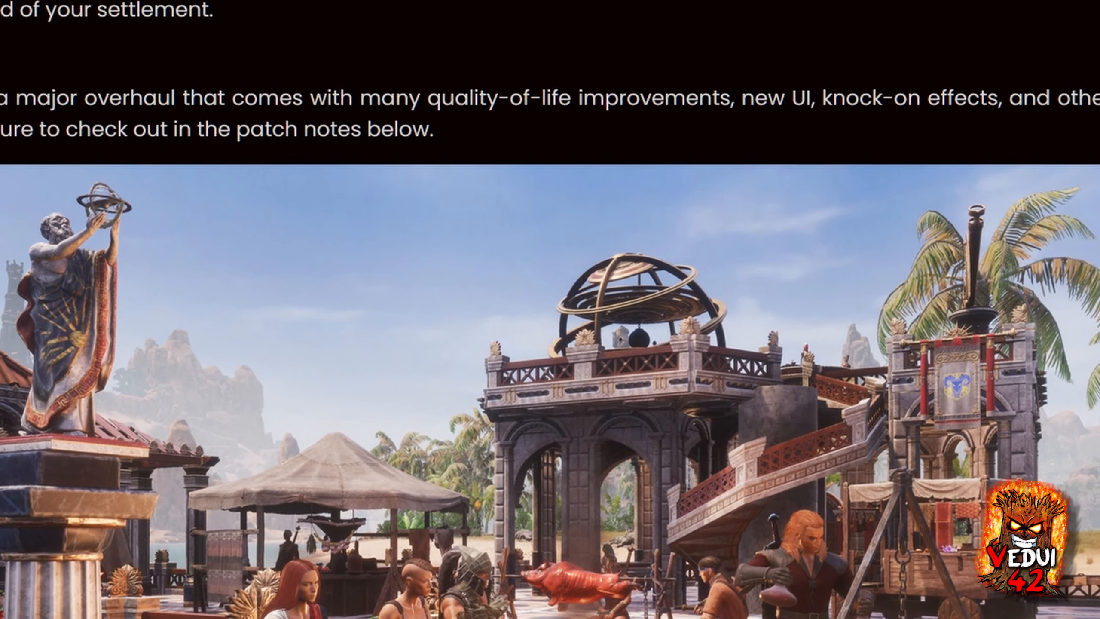
{"action": "scroll", "scroll_direction": "down", "scroll_amount": 3}
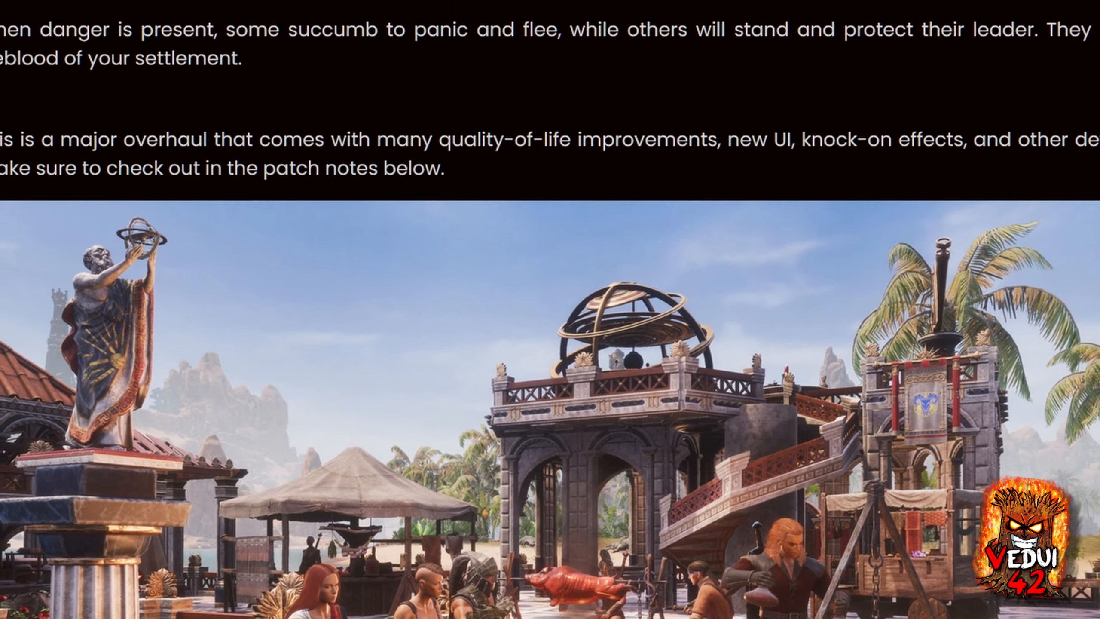
{"action": "scroll", "scroll_direction": "down", "scroll_amount": 3}
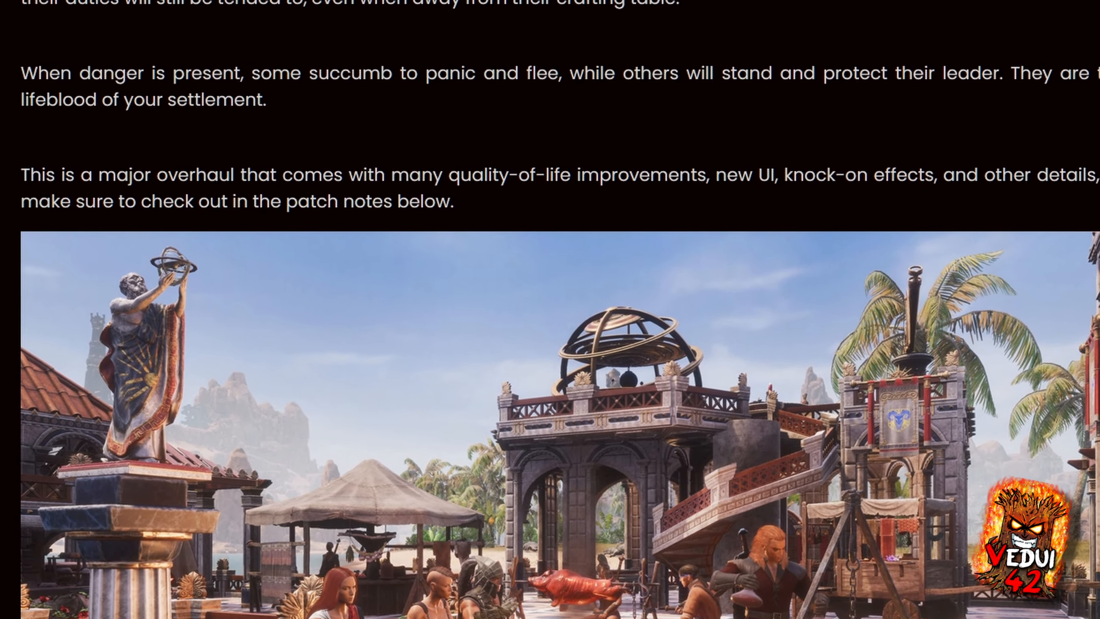
{"action": "scroll", "scroll_direction": "down", "scroll_amount": 3}
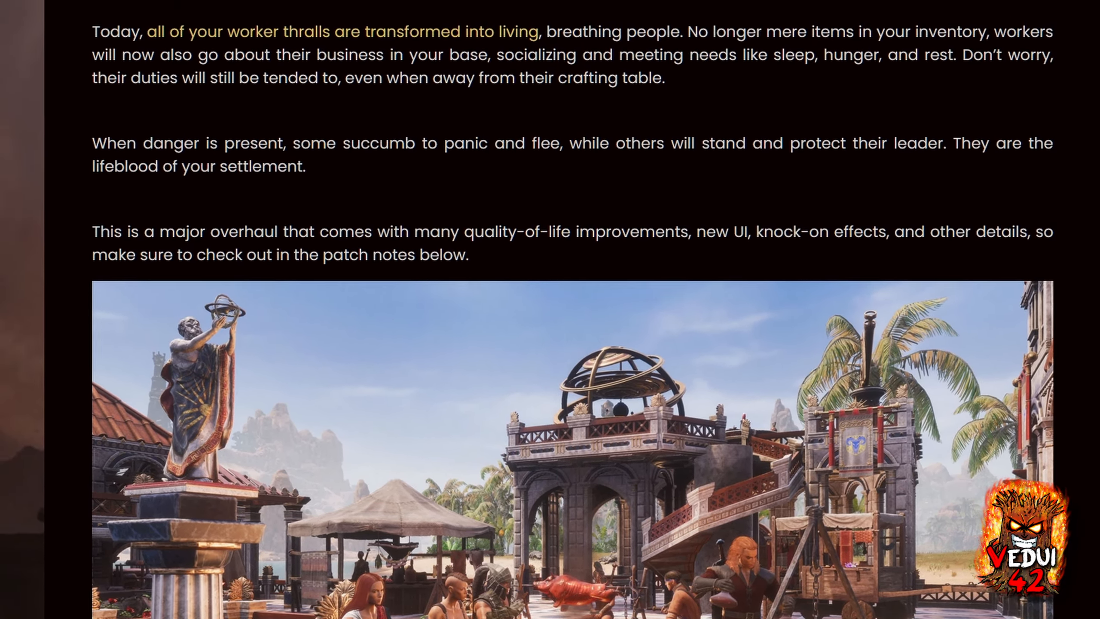
{"action": "scroll", "scroll_direction": "down", "scroll_amount": 3}
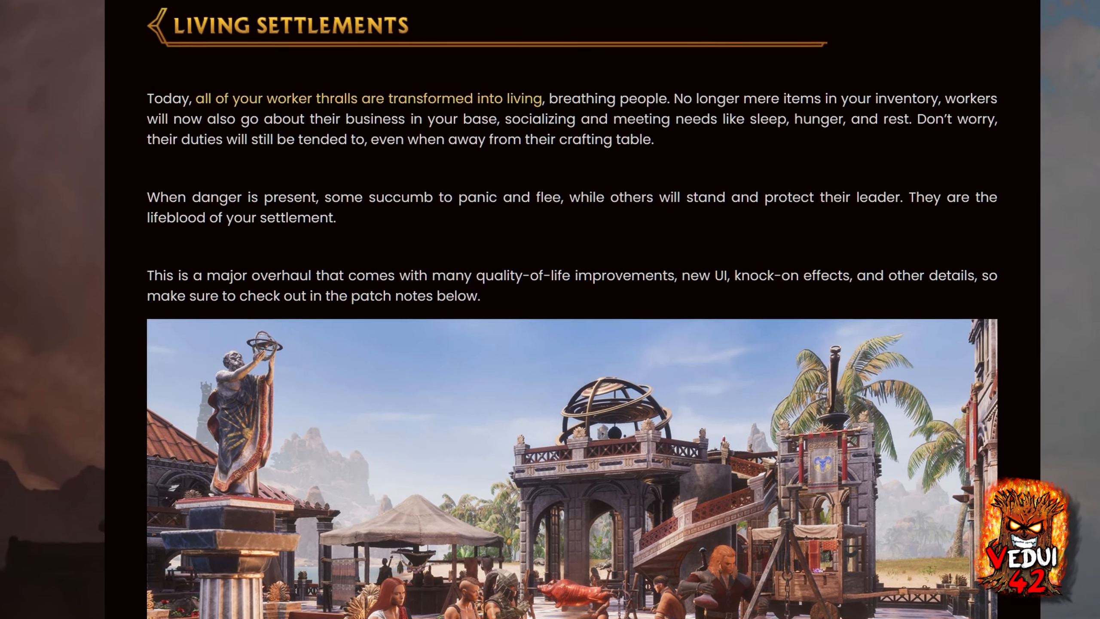
{"action": "scroll", "scroll_direction": "down", "scroll_amount": 3}
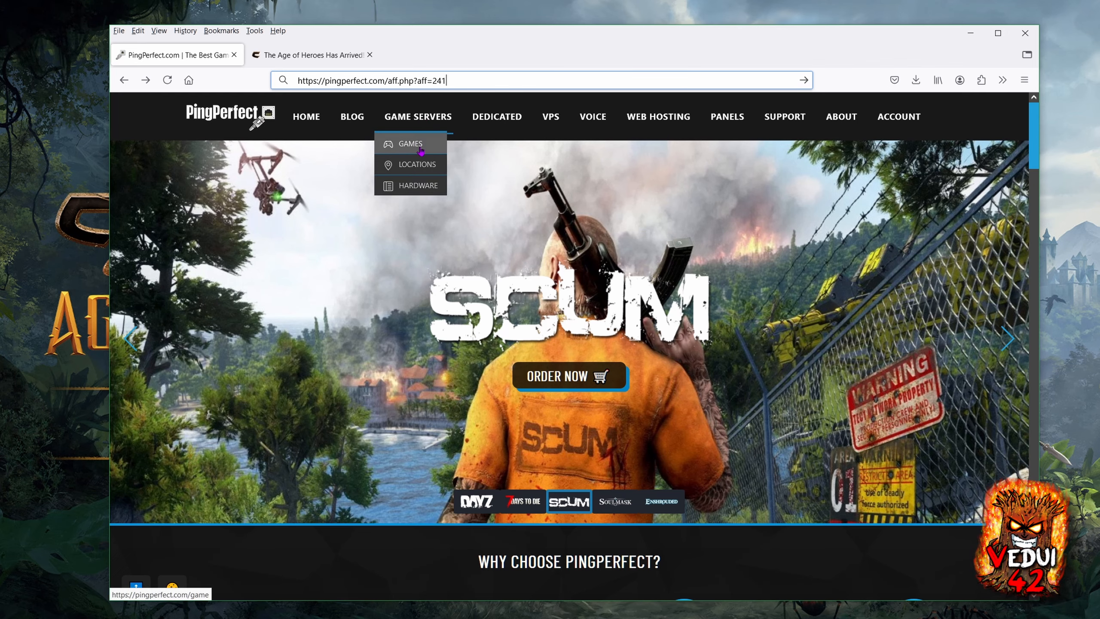
{"action": "left_click", "coordinate": [411, 143]}
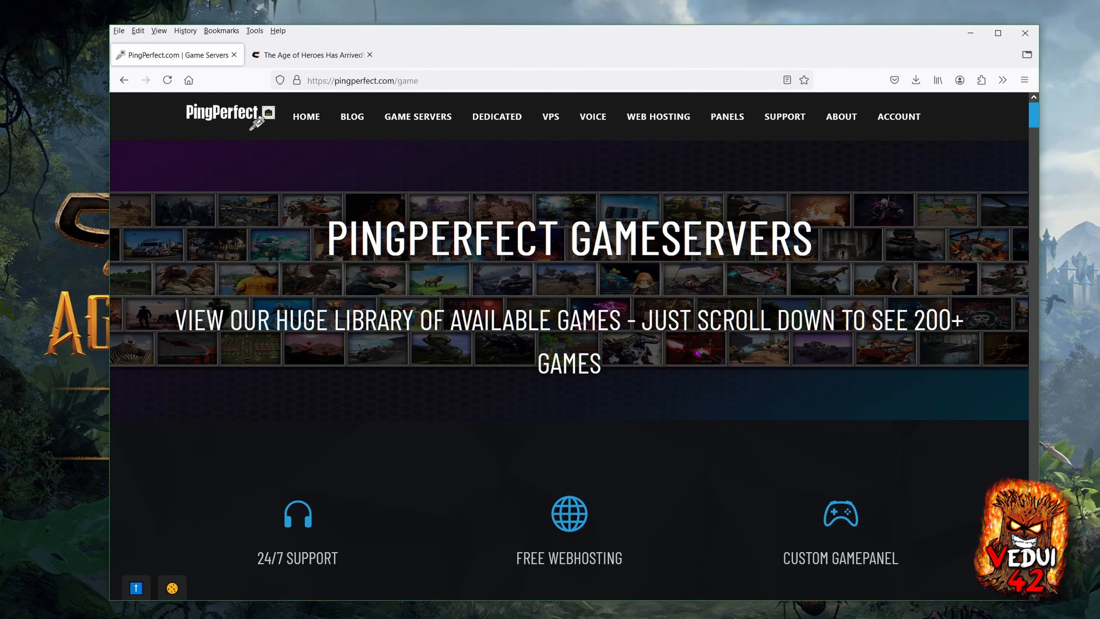
- Search the game library for 'con' and open the Conan Exiles hosting page
{"action": "scroll", "scroll_direction": "down", "scroll_amount": 3}
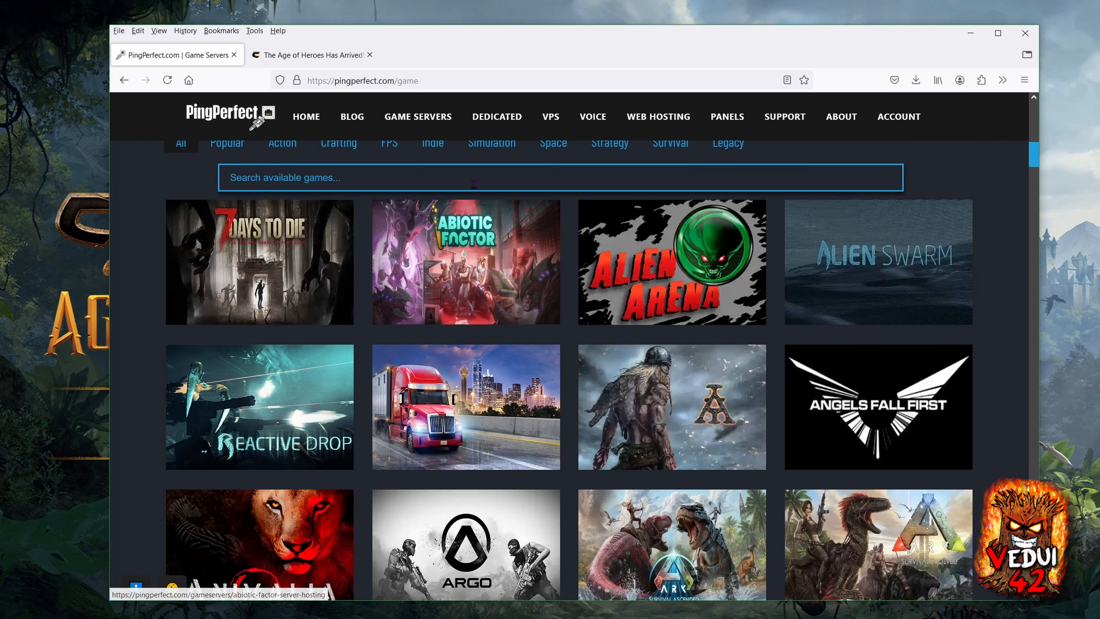
{"action": "type", "text": "con"}
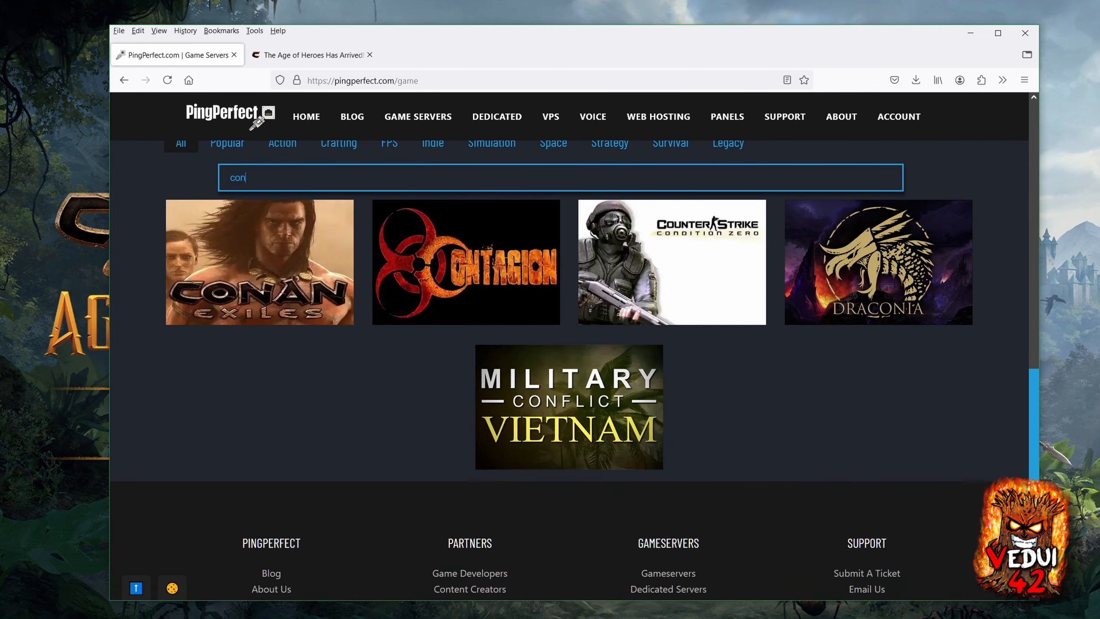
{"action": "left_click", "coordinate": [259, 262]}
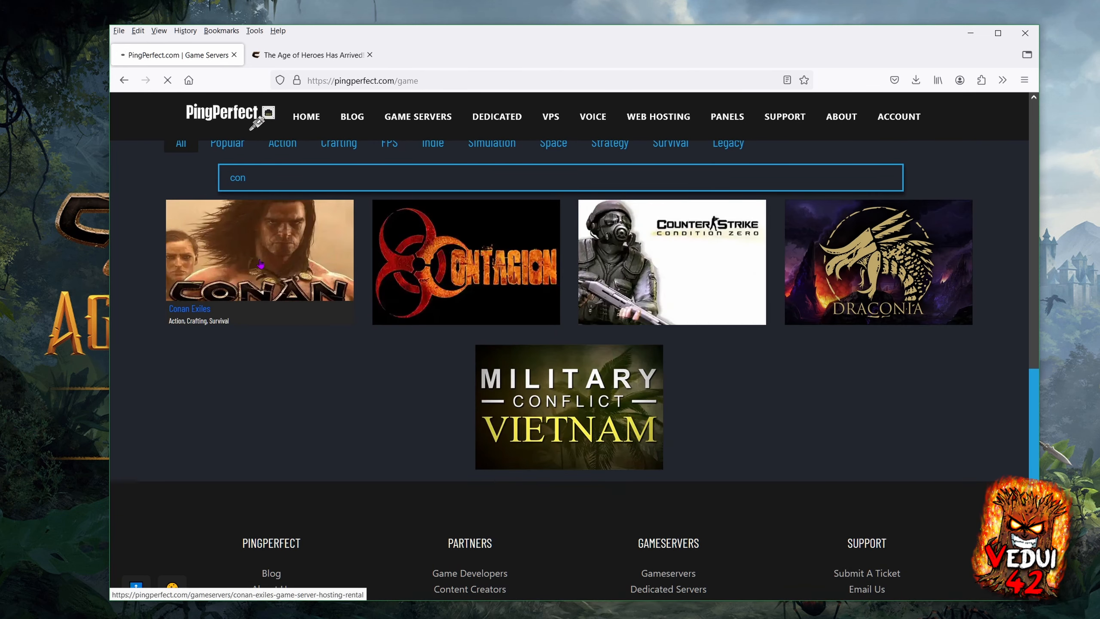
{"action": "left_click", "coordinate": [259, 250]}
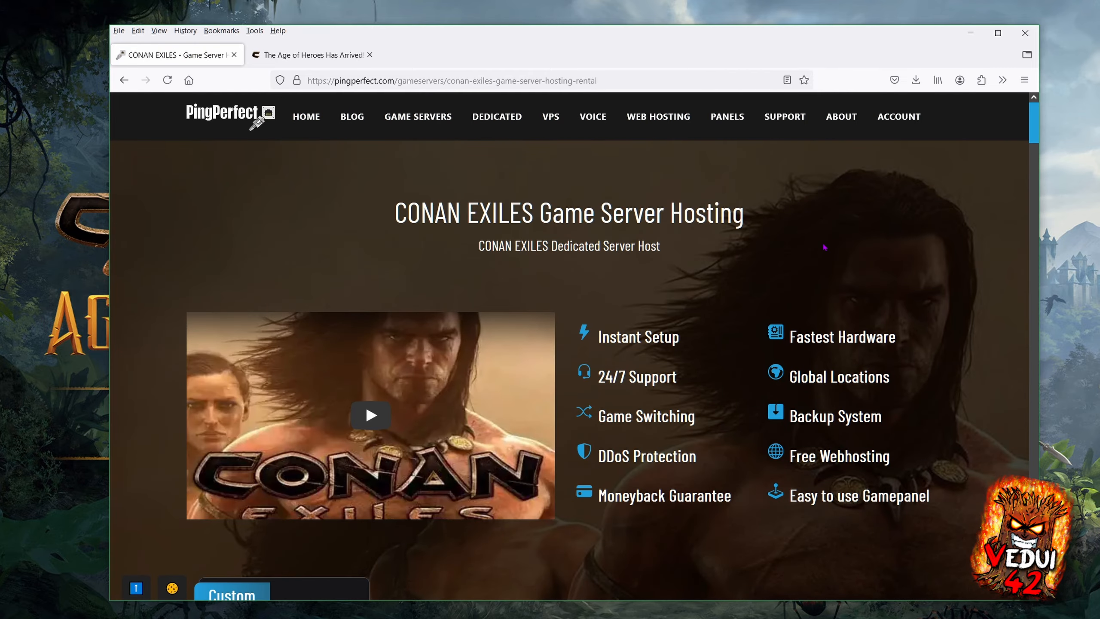
- Scroll the Conan Exiles page to the Custom plan card and 48-Hour Trial section
{"action": "scroll", "scroll_direction": "down", "scroll_amount": 3}
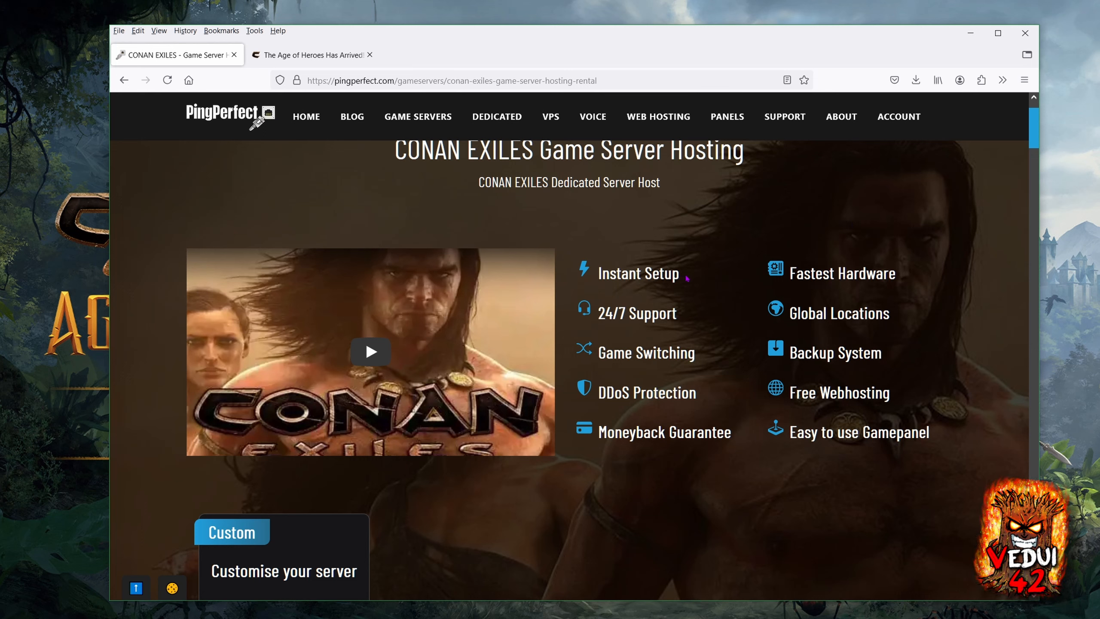
{"action": "mouse_move", "coordinate": [713, 354]}
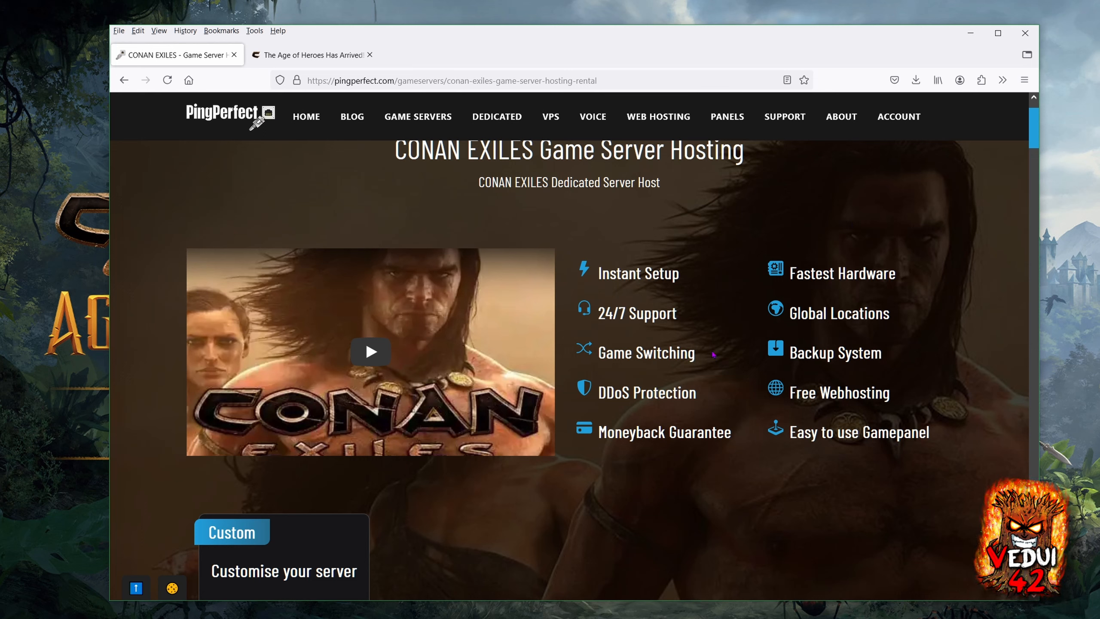
{"action": "mouse_move", "coordinate": [846, 277]}
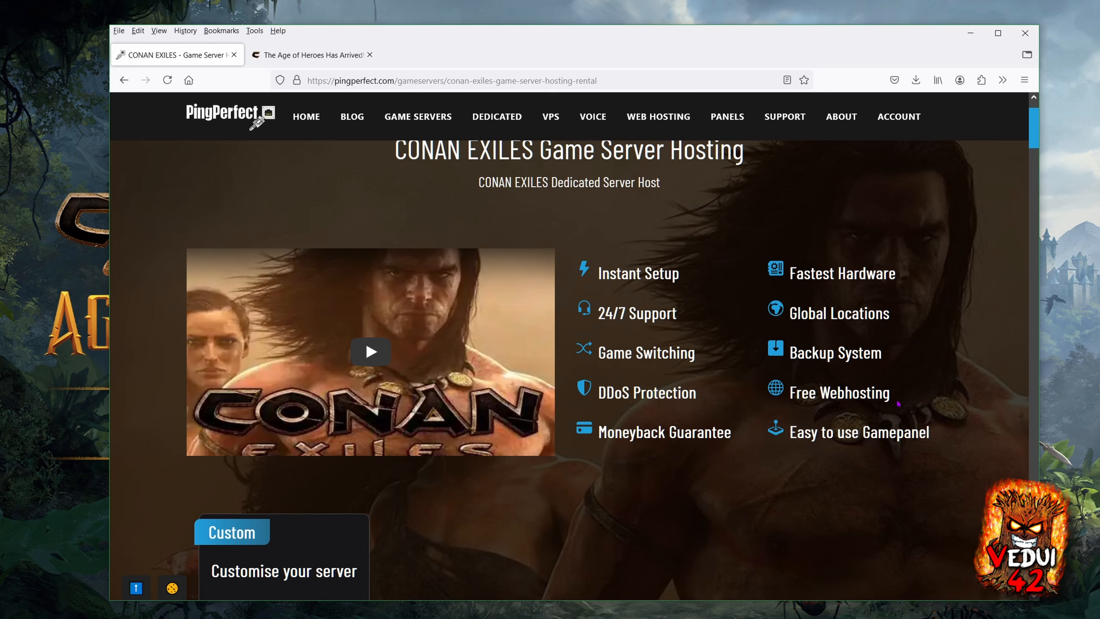
{"action": "mouse_move", "coordinate": [946, 431]}
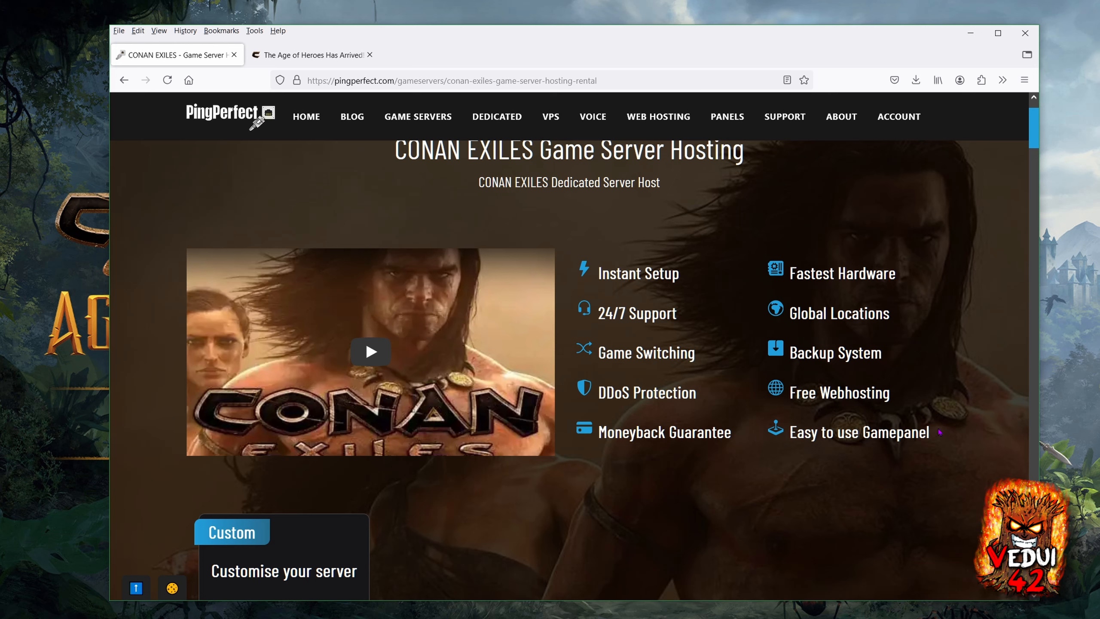
{"action": "mouse_move", "coordinate": [720, 460]}
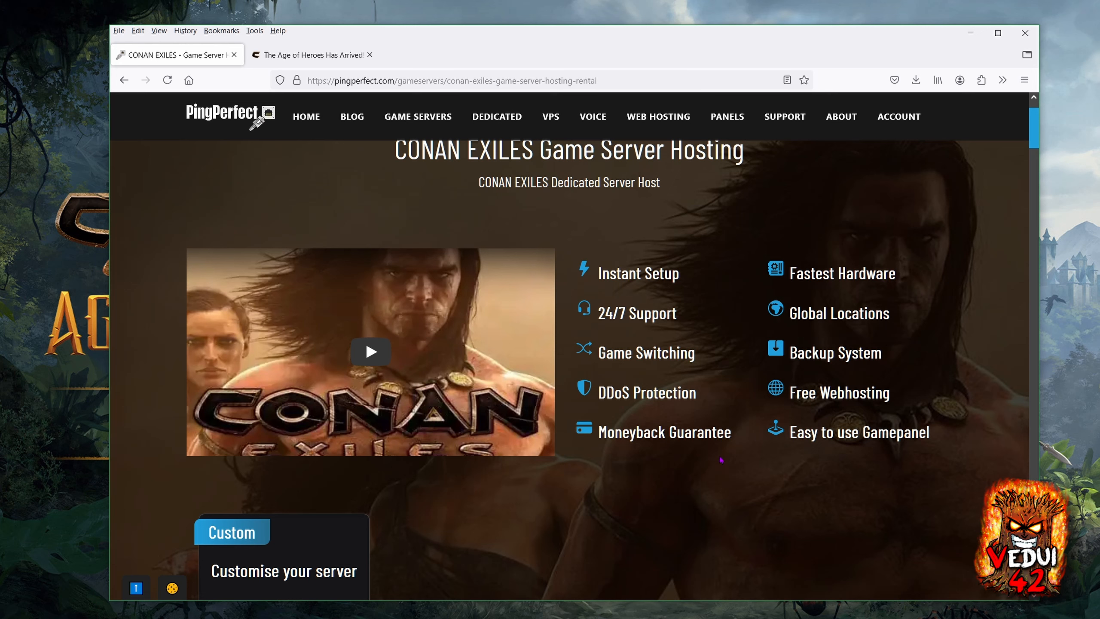
{"action": "scroll", "scroll_direction": "down", "scroll_amount": 3}
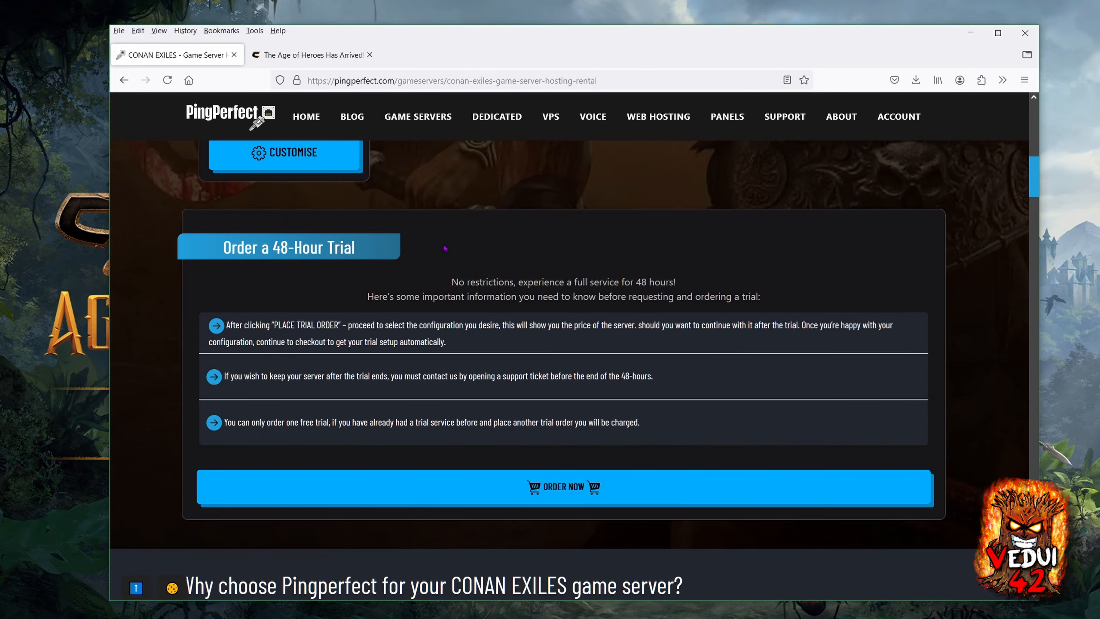
{"action": "mouse_move", "coordinate": [460, 246]}
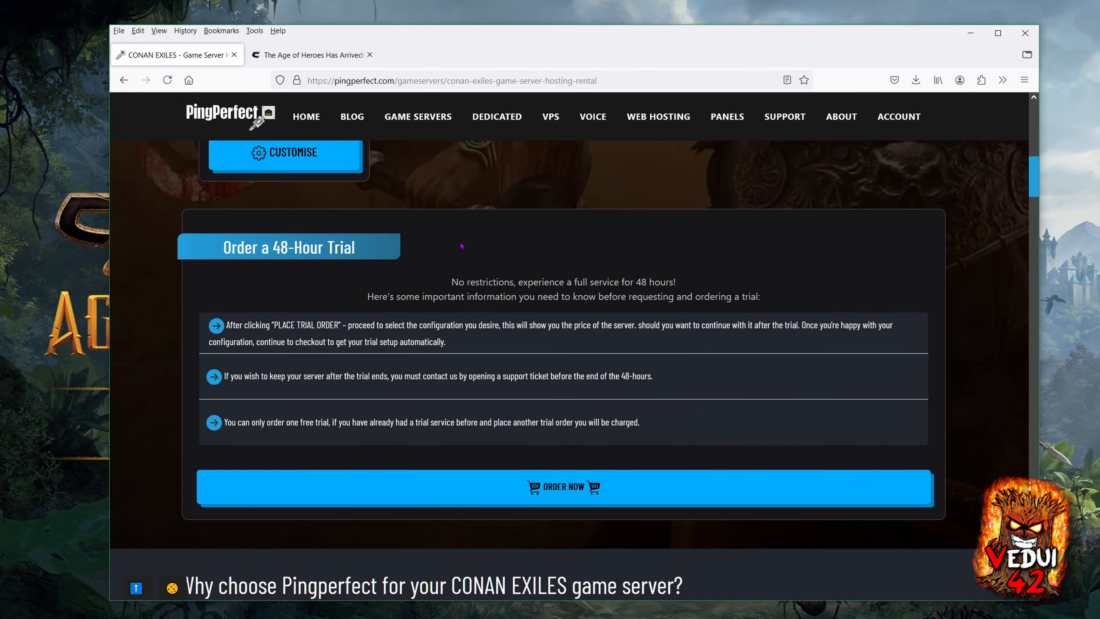
{"action": "mouse_move", "coordinate": [473, 246]}
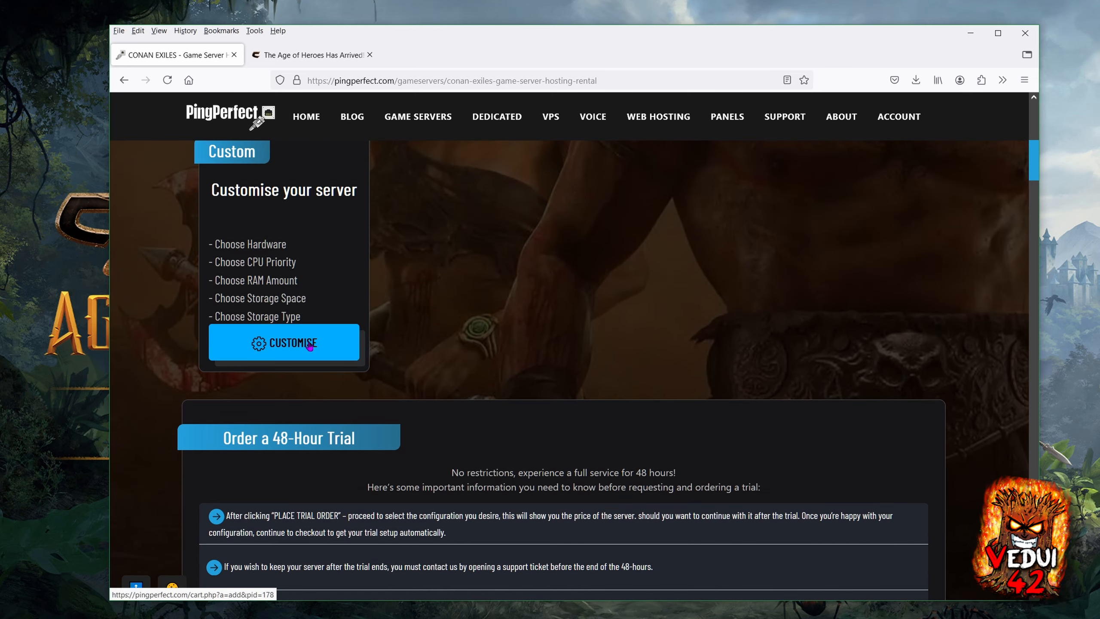
- Begin a custom Conan Exiles order priced in USD with location USA - Chicago
{"action": "left_click", "coordinate": [284, 343]}
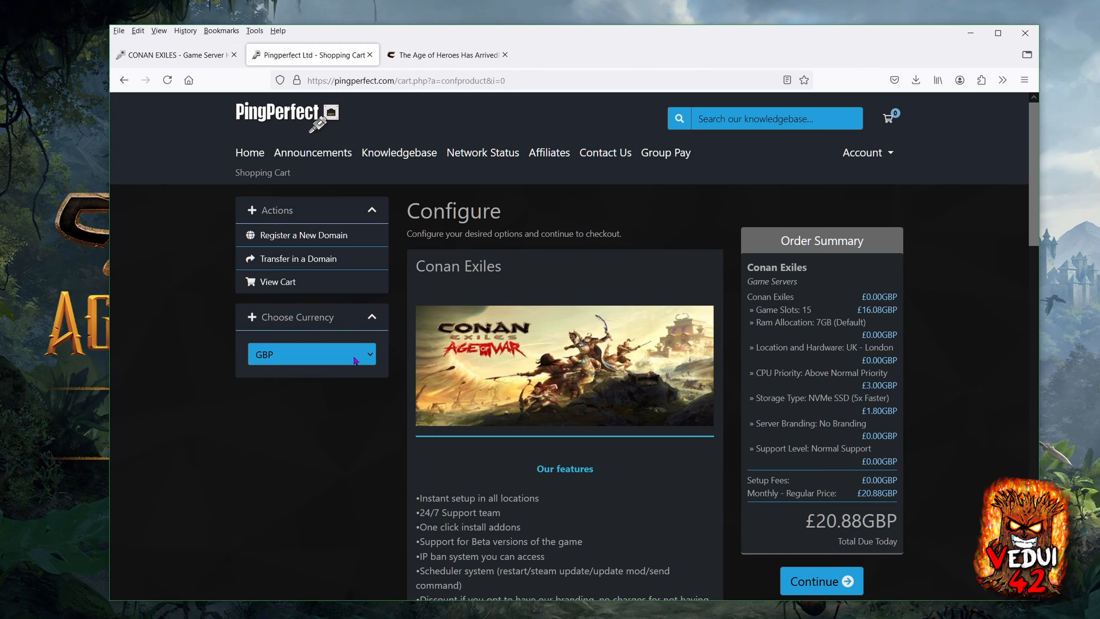
{"action": "left_click", "coordinate": [311, 353]}
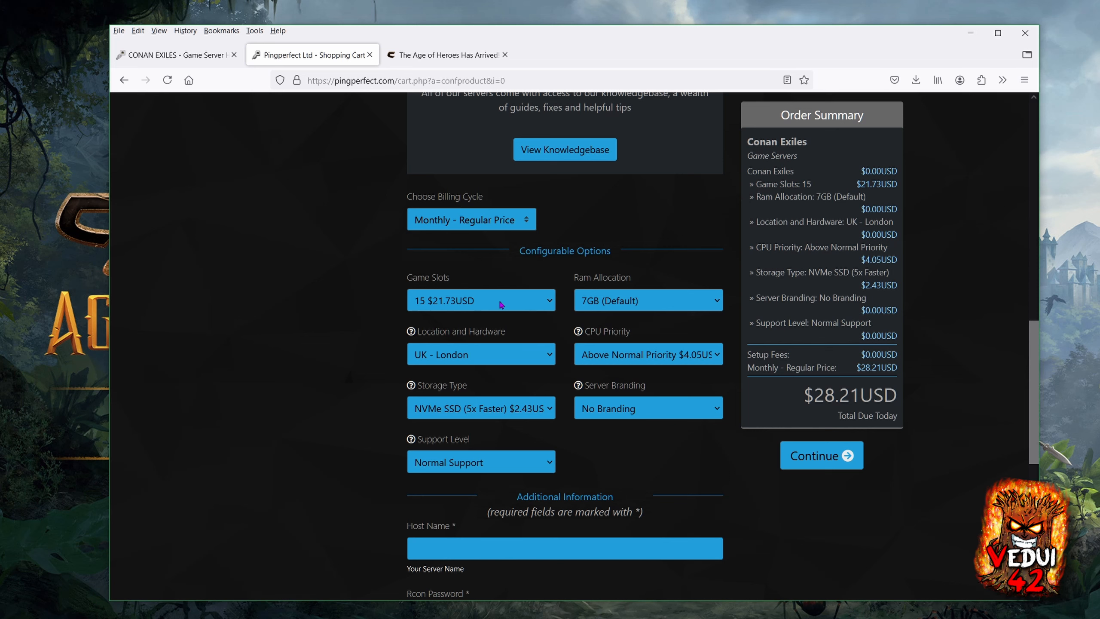
{"action": "left_click", "coordinate": [480, 300]}
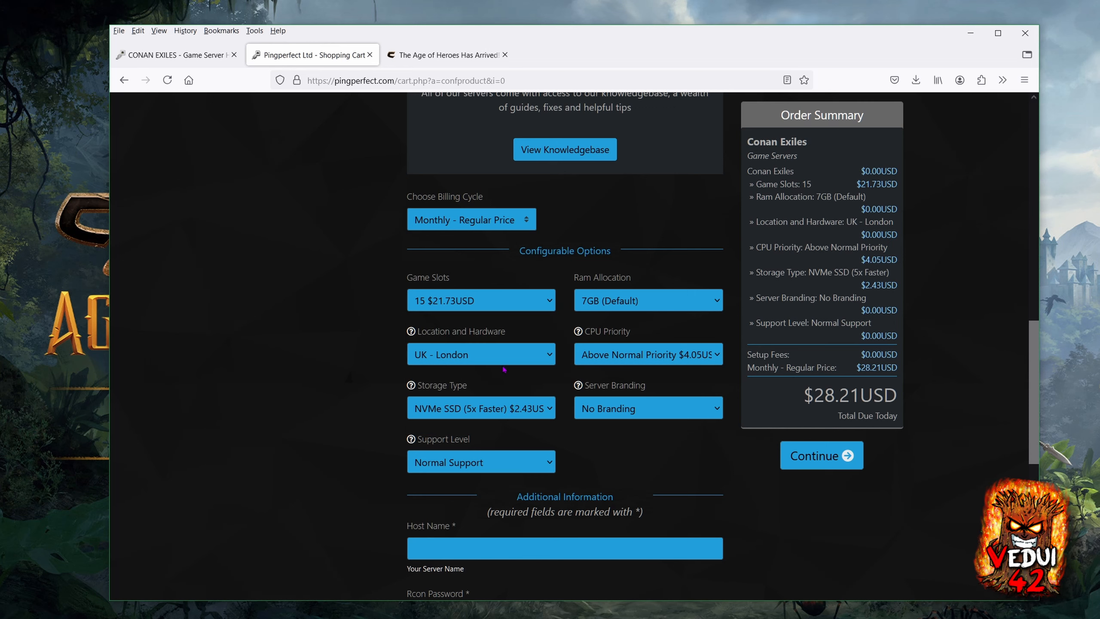
{"action": "left_click", "coordinate": [482, 354]}
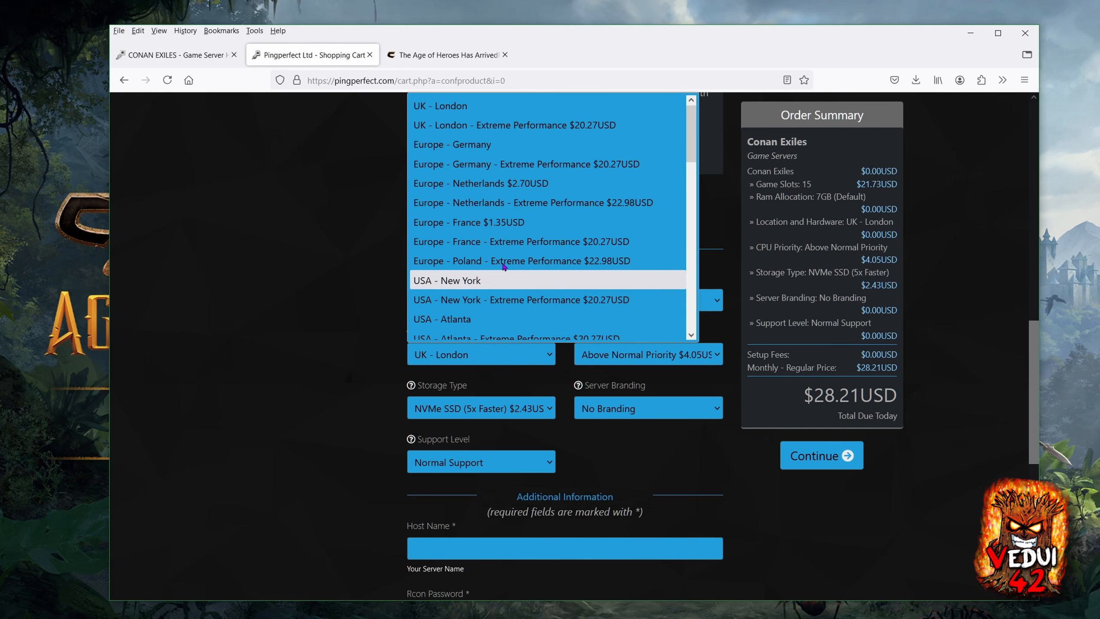
{"action": "scroll", "scroll_direction": "down", "scroll_amount": 3}
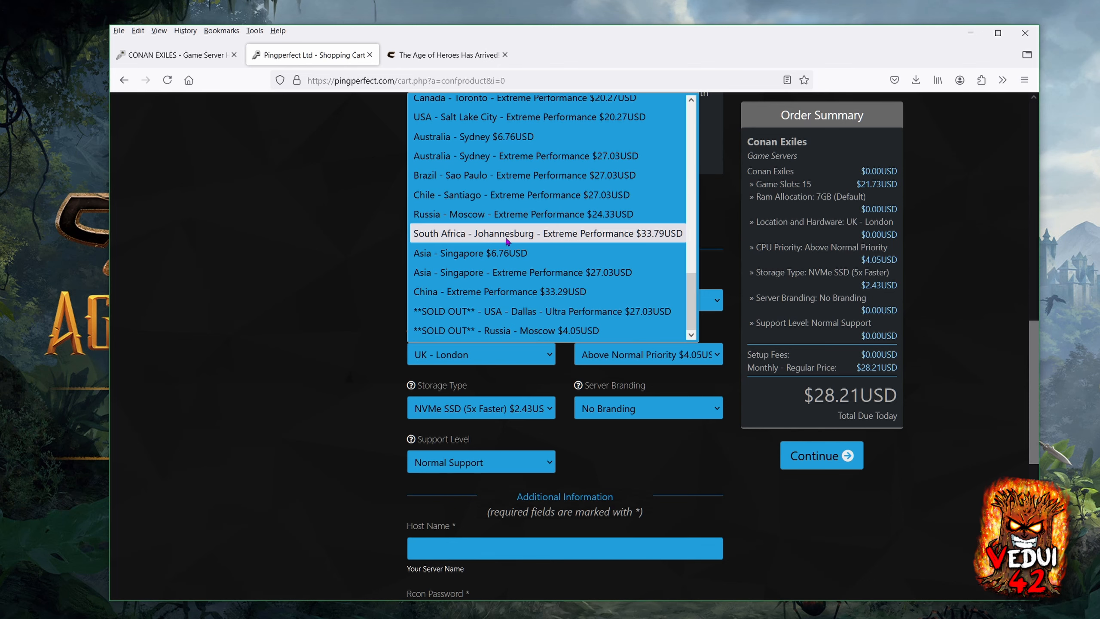
{"action": "left_click", "coordinate": [443, 330]}
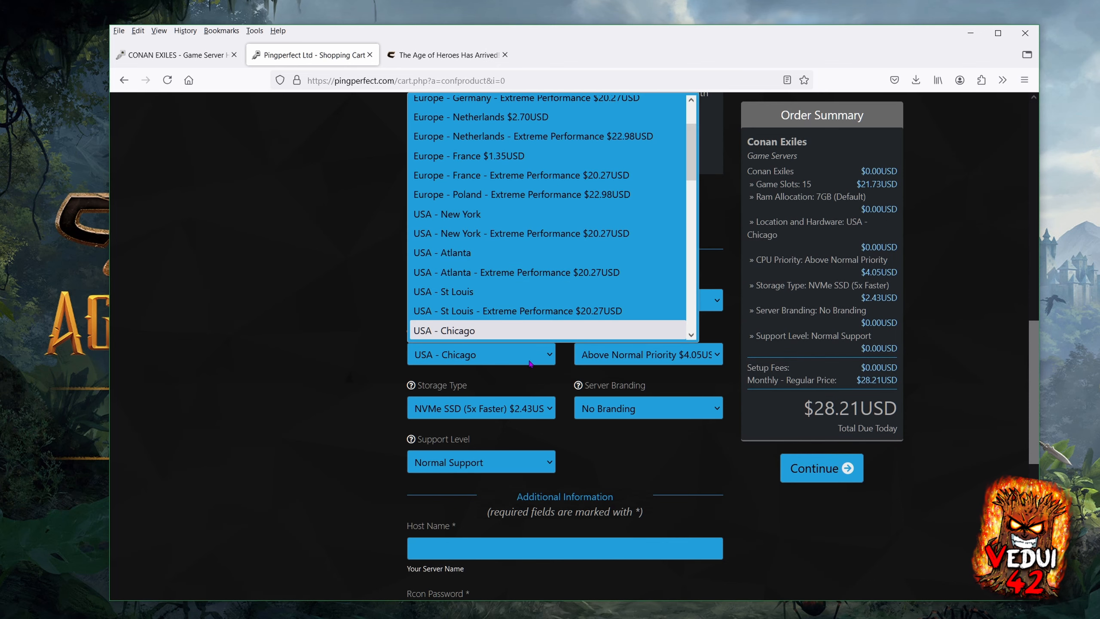
{"action": "mouse_move", "coordinate": [536, 311]}
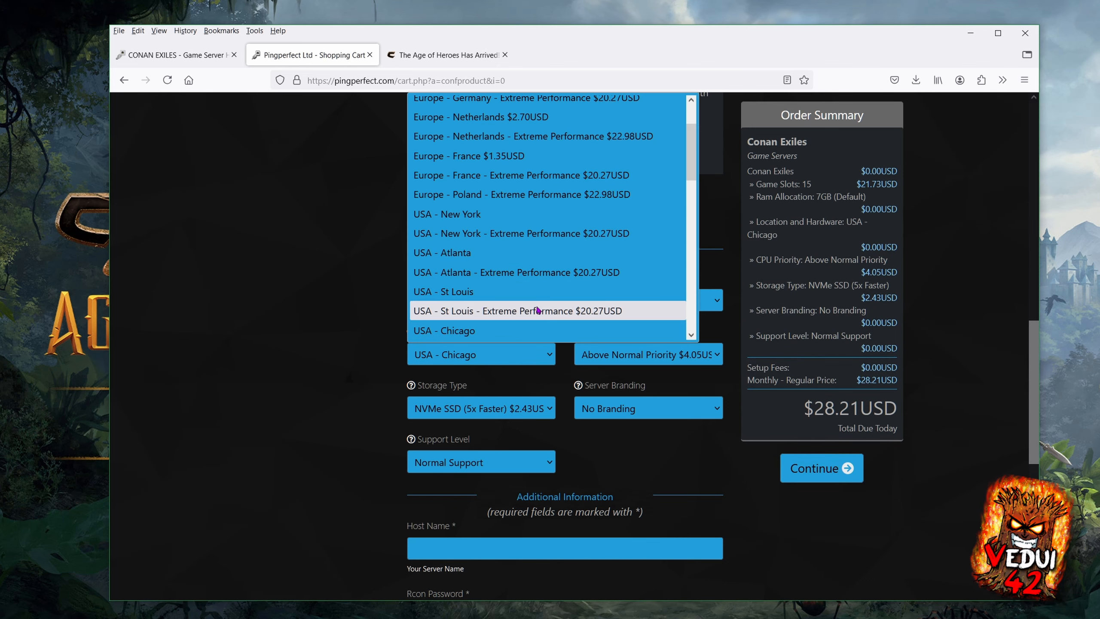
{"action": "mouse_move", "coordinate": [564, 316]}
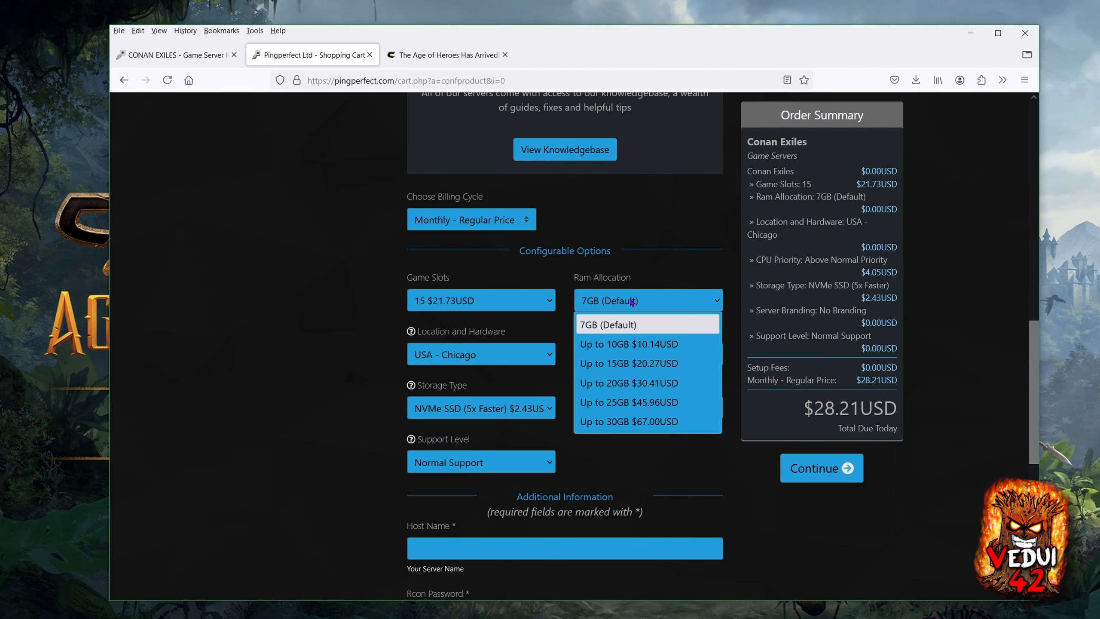
{"action": "mouse_move", "coordinate": [644, 324]}
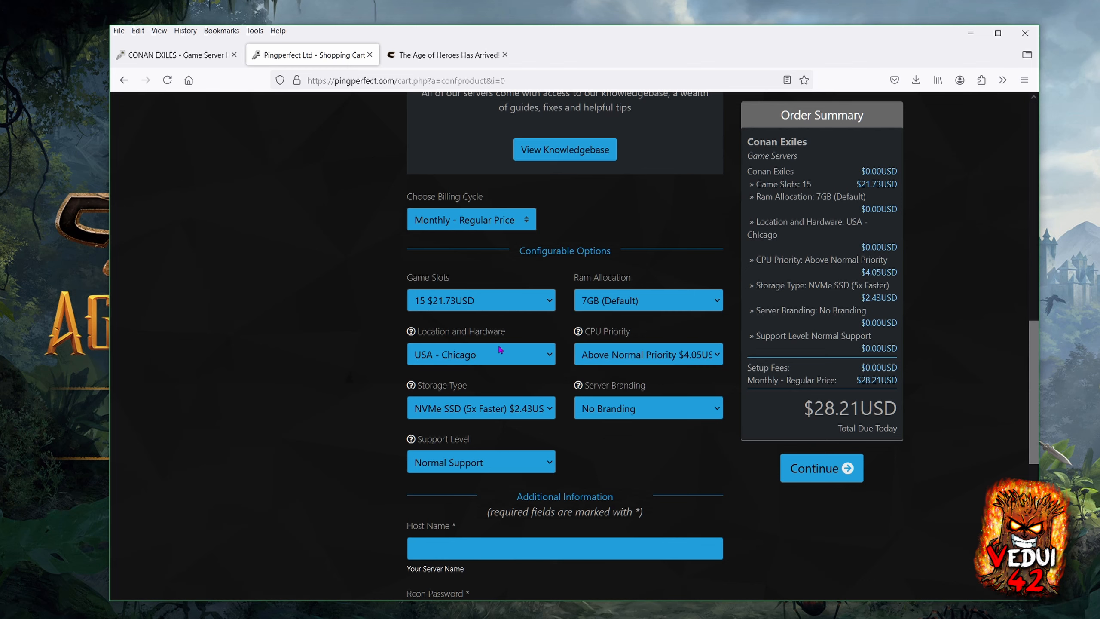
- Choose Normal Priority CPU, SATA SSD storage and PingPerfect branding, total $21.05 USD
{"action": "left_click", "coordinate": [648, 353]}
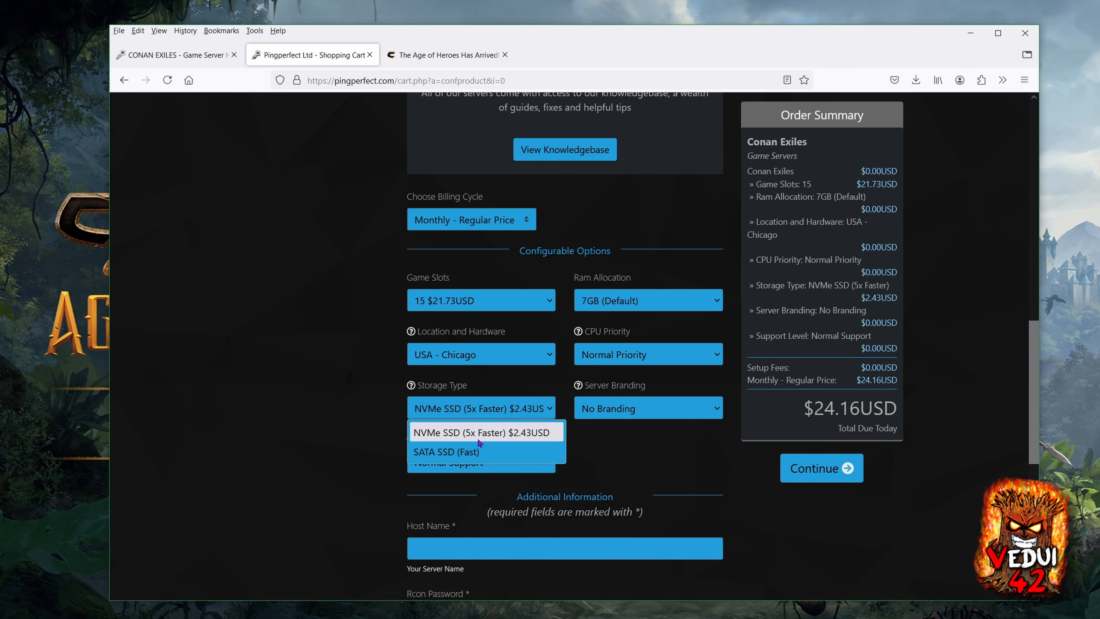
{"action": "left_click", "coordinate": [446, 451]}
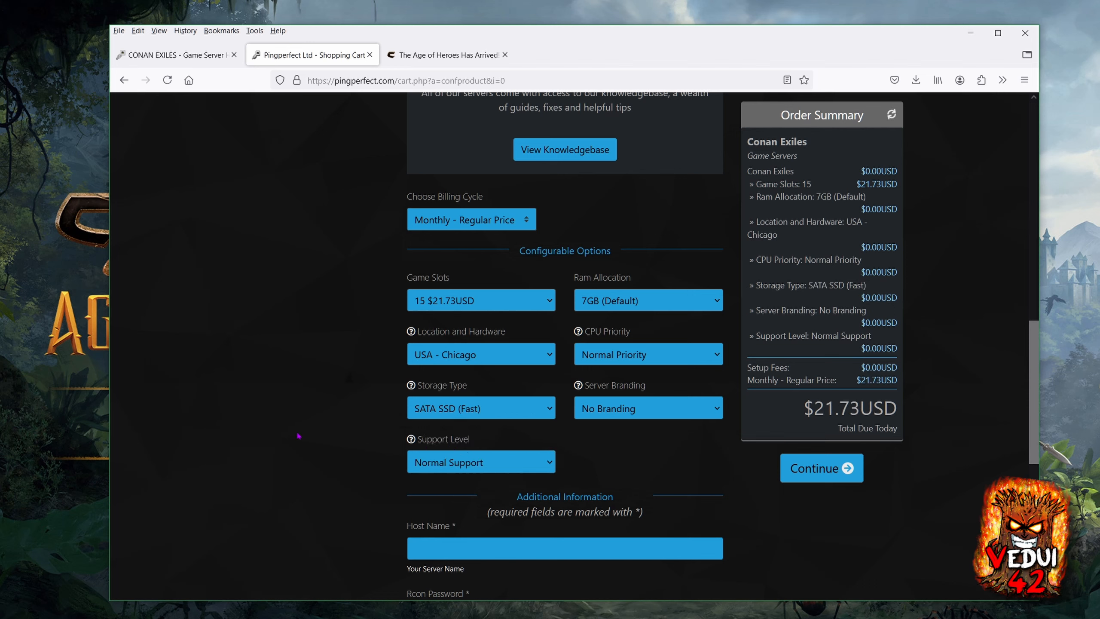
{"action": "left_click", "coordinate": [647, 407]}
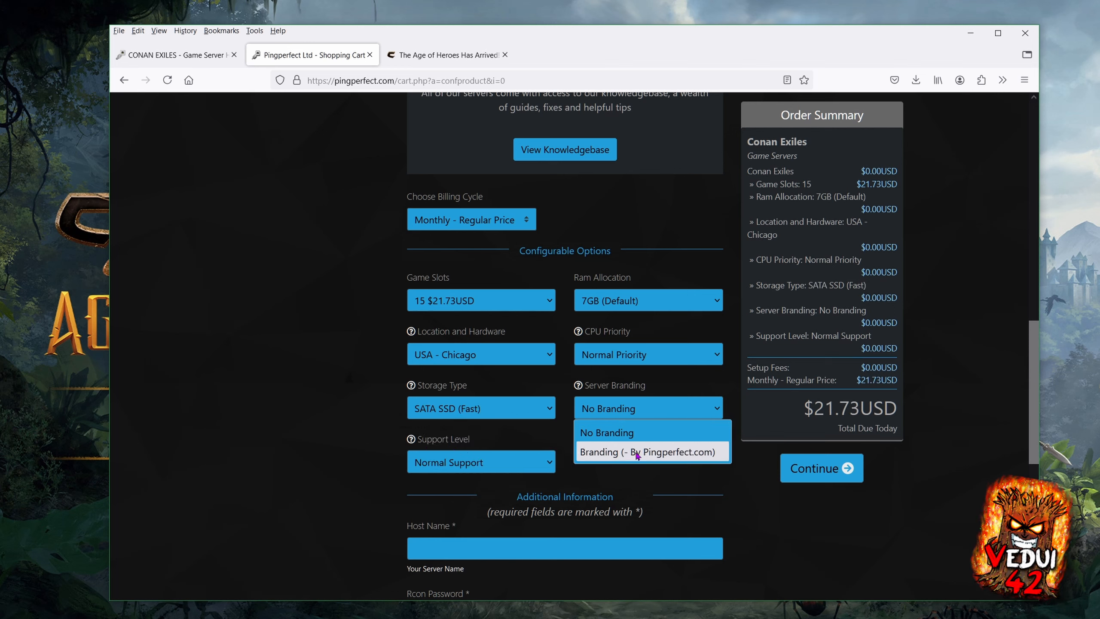
{"action": "left_click", "coordinate": [649, 451]}
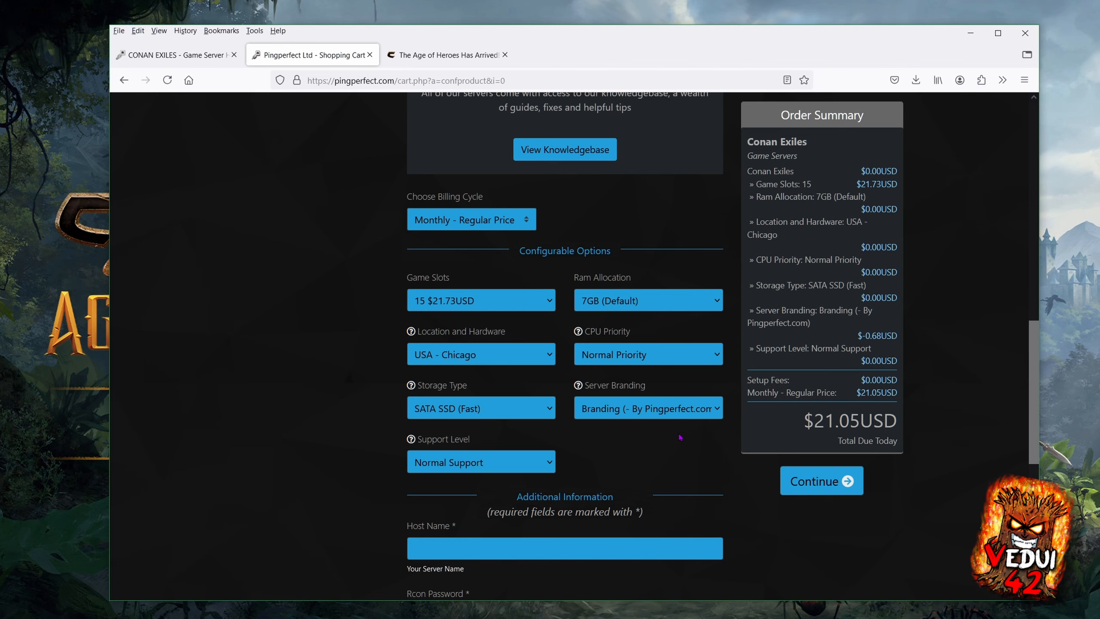
{"action": "scroll", "scroll_direction": "down", "scroll_amount": 3}
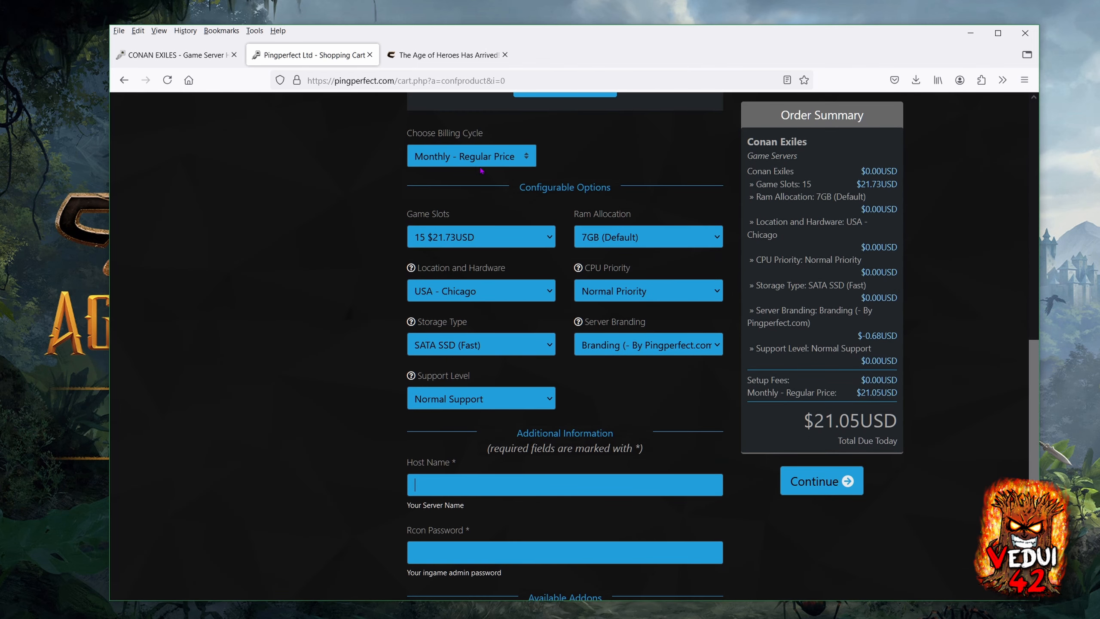
{"action": "left_click", "coordinate": [471, 155]}
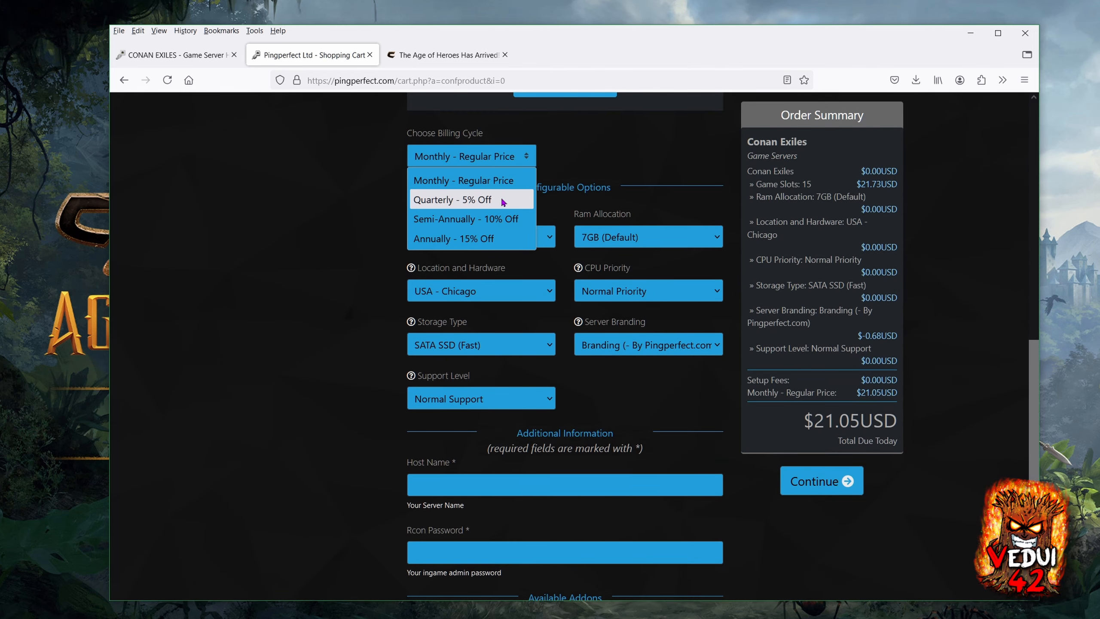
{"action": "mouse_move", "coordinate": [470, 239]}
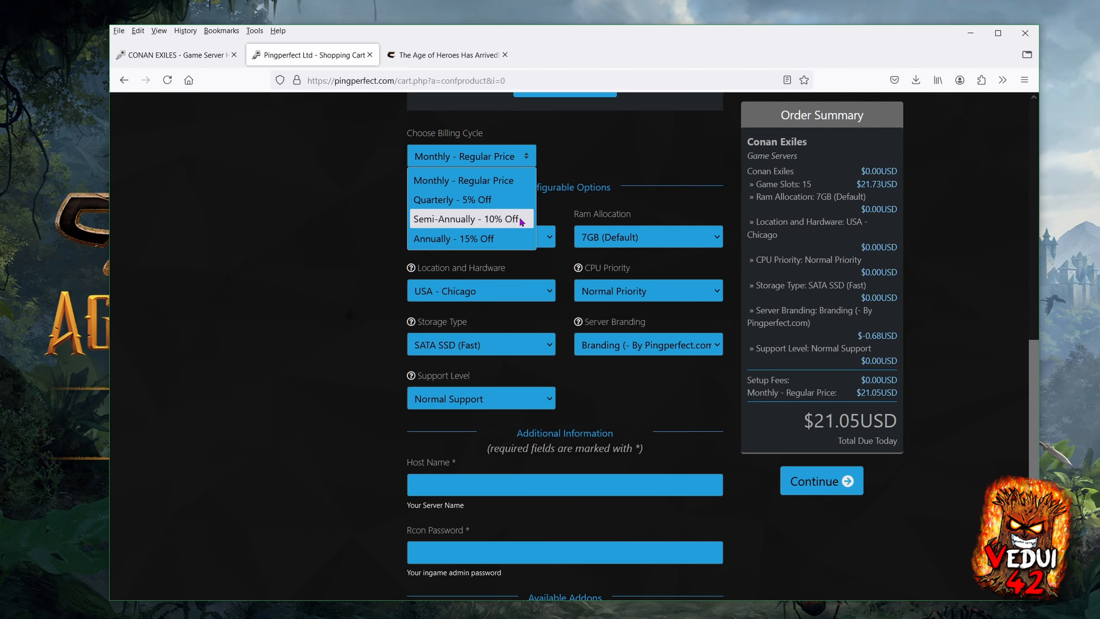
{"action": "left_click", "coordinate": [471, 155]}
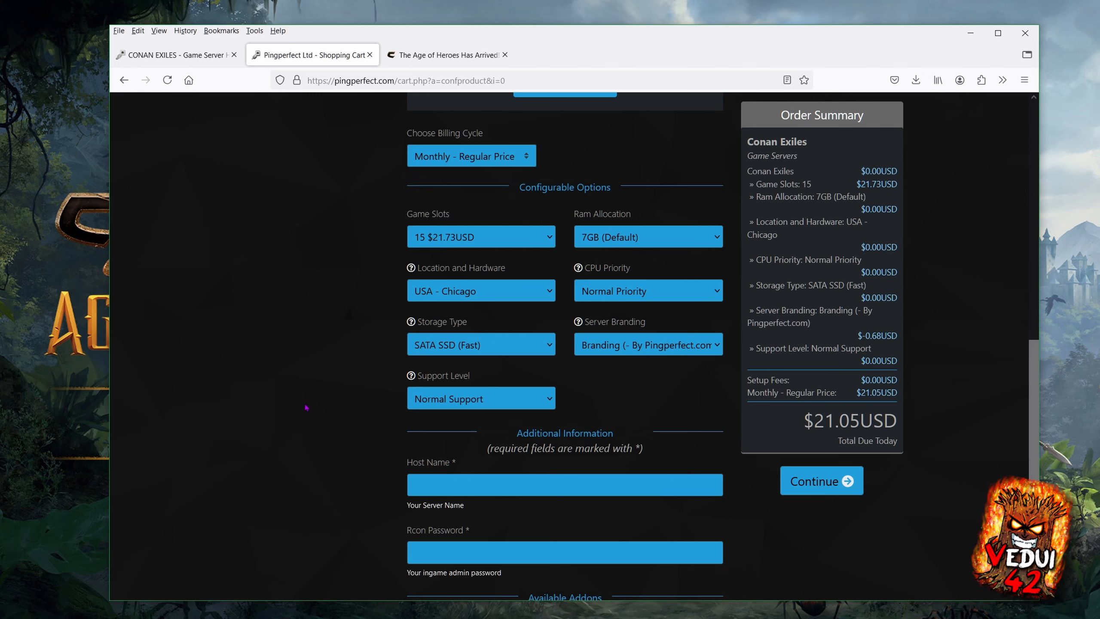
{"action": "type", "text": "Vedtest"}
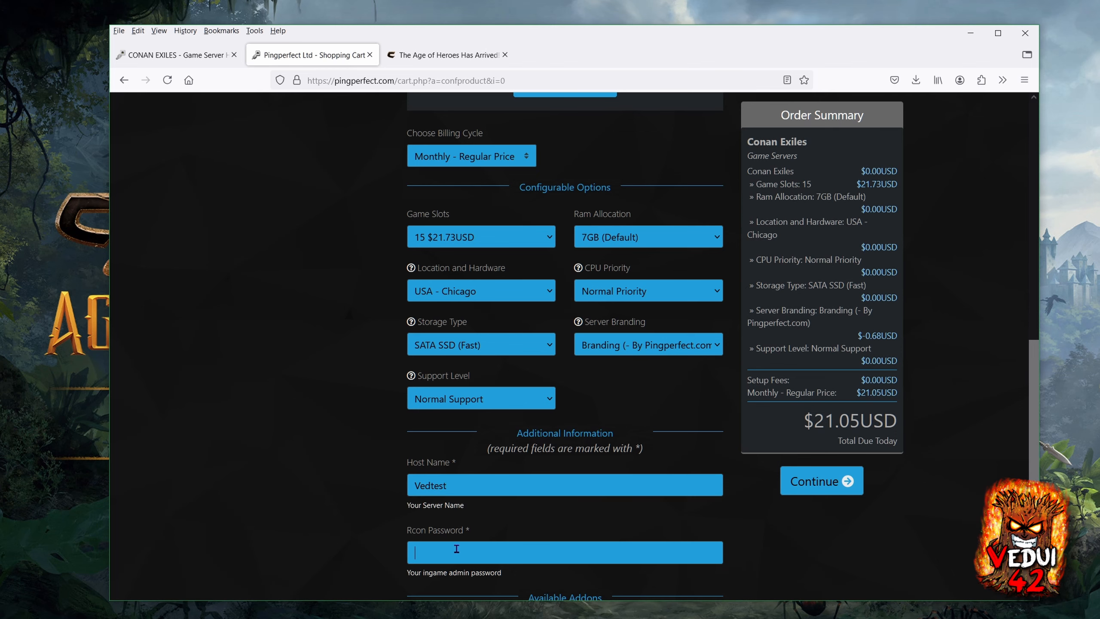
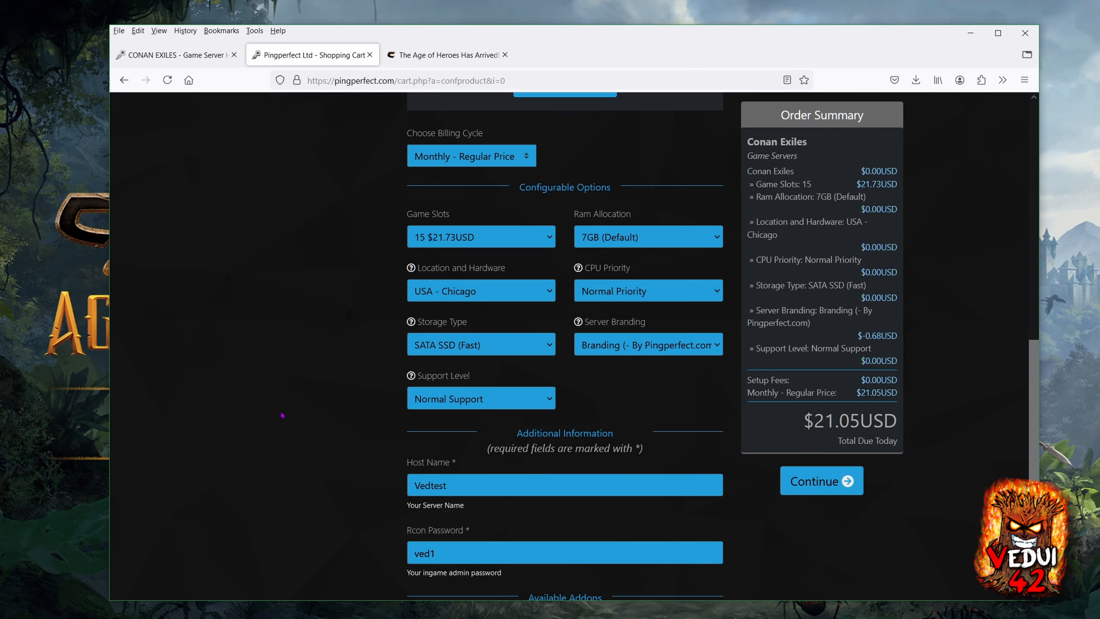
{"action": "scroll", "scroll_direction": "down", "scroll_amount": 3}
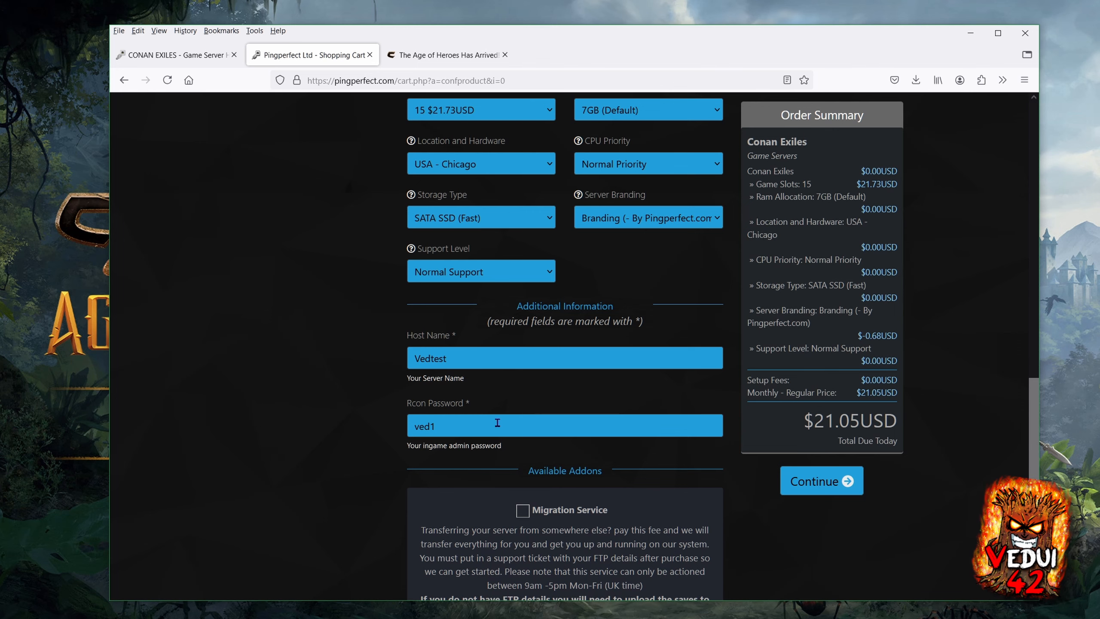
{"action": "scroll", "scroll_direction": "down", "scroll_amount": 3}
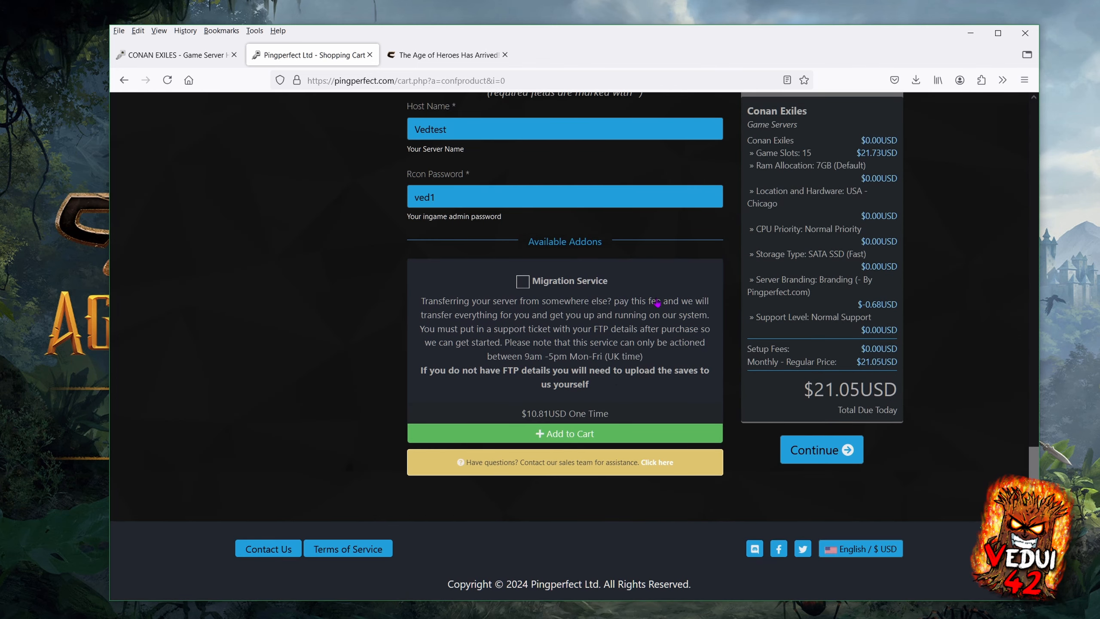
{"action": "left_click", "coordinate": [821, 449]}
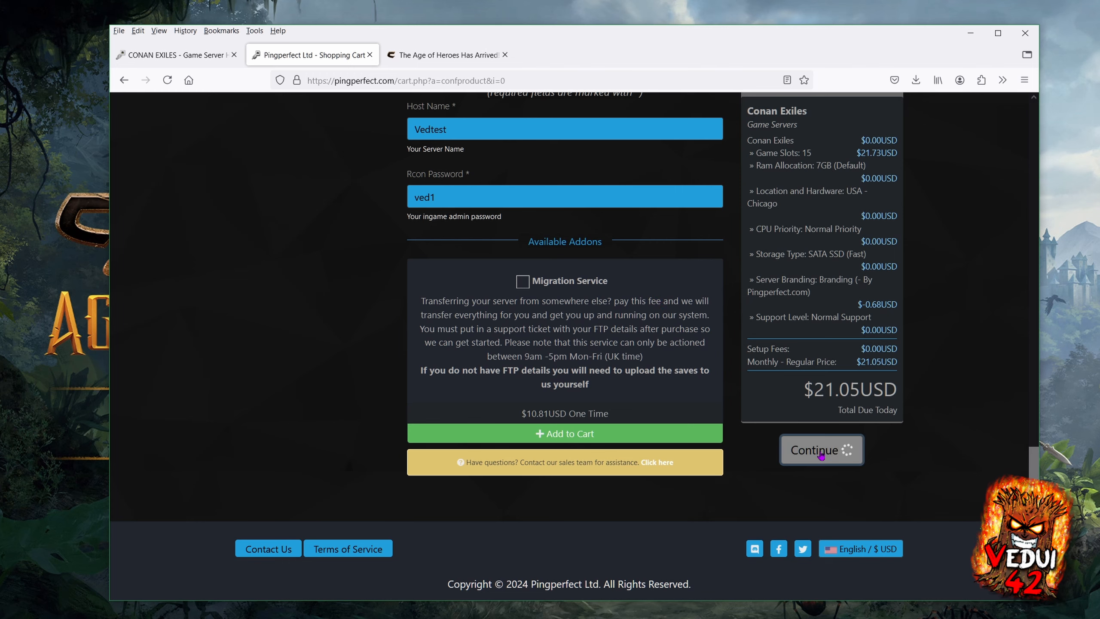
- Validate the 10% recurring promo code for a $18.94 USD total and proceed to checkout
{"action": "left_click", "coordinate": [821, 449]}
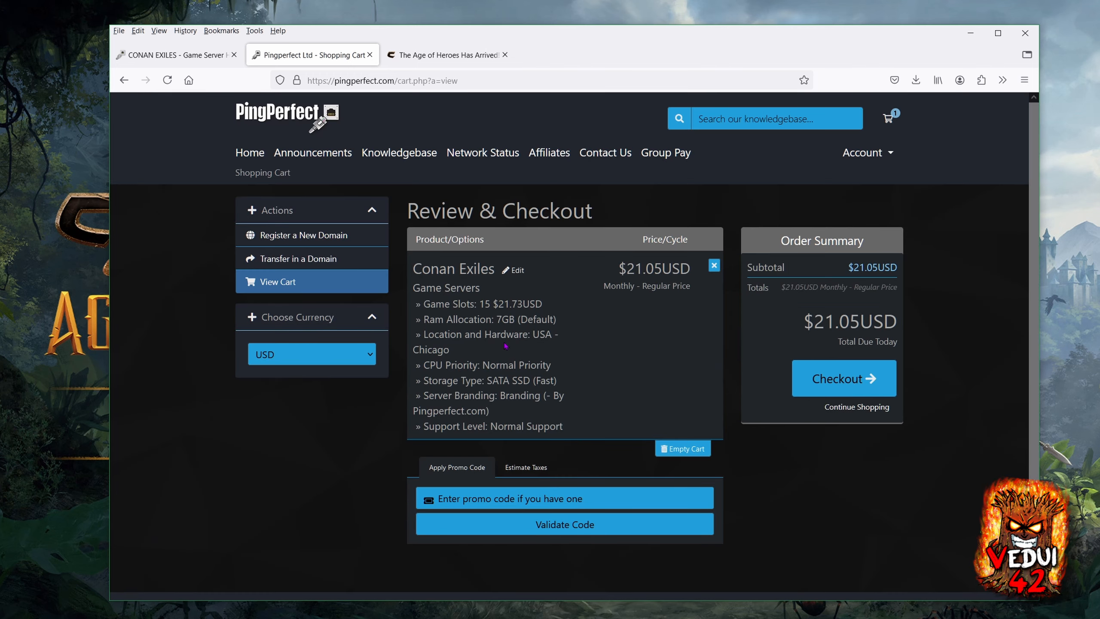
{"action": "mouse_move", "coordinate": [571, 354]}
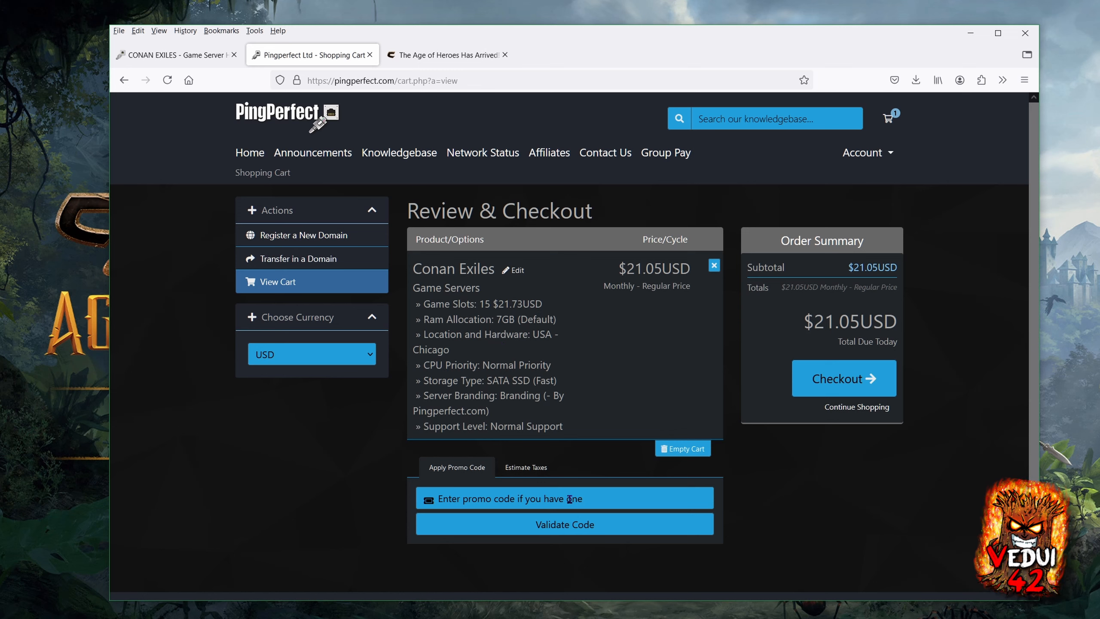
{"action": "left_click", "coordinate": [564, 524]}
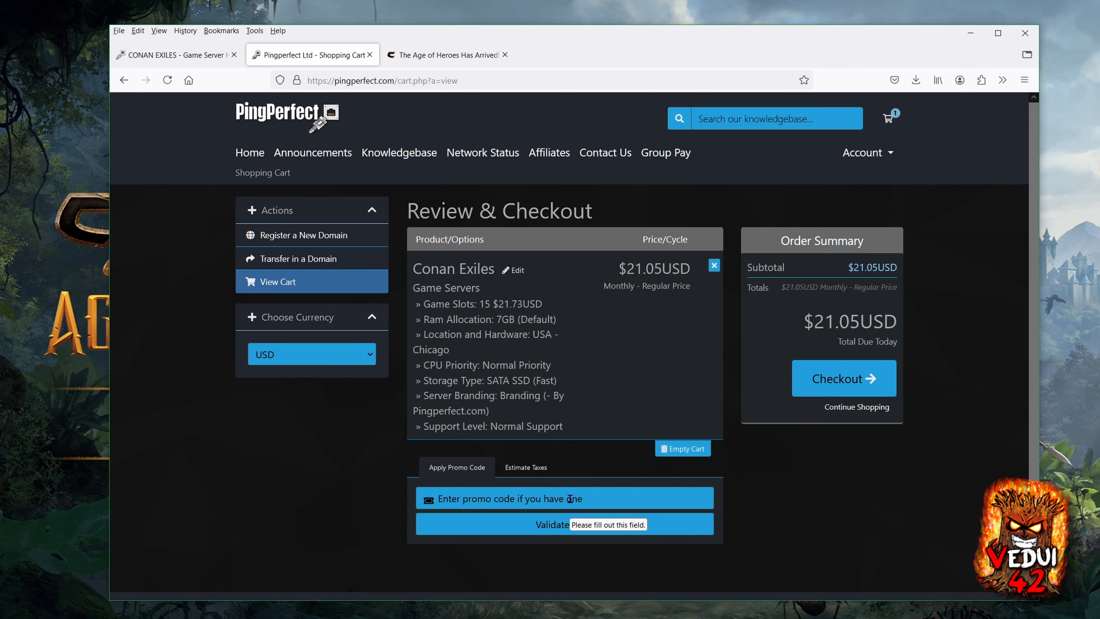
{"action": "left_click", "coordinate": [565, 523]}
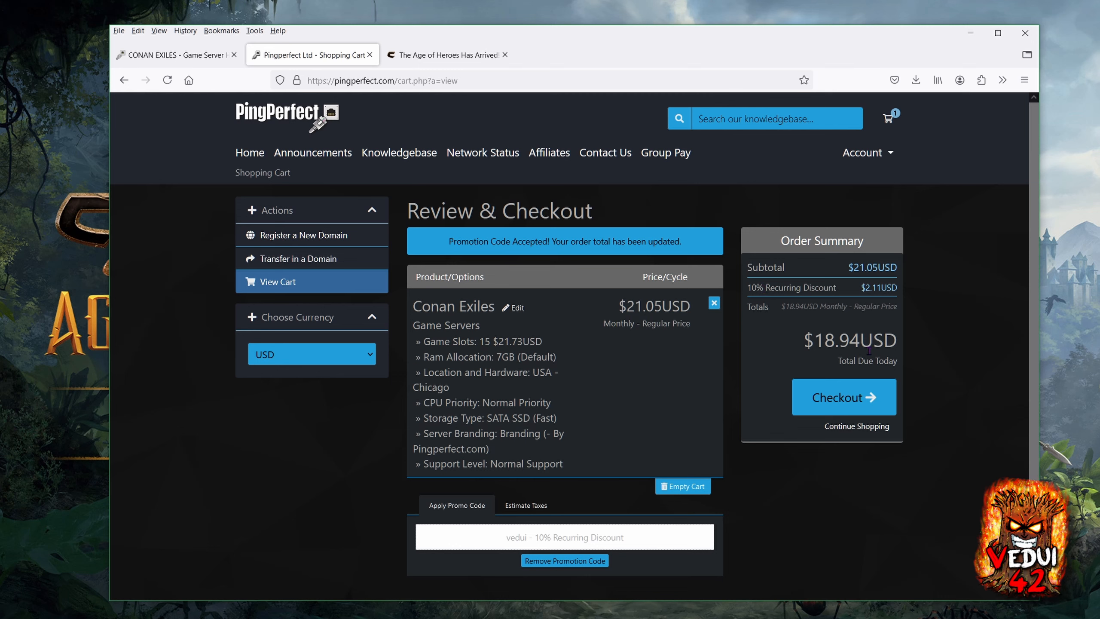
{"action": "left_click", "coordinate": [844, 397]}
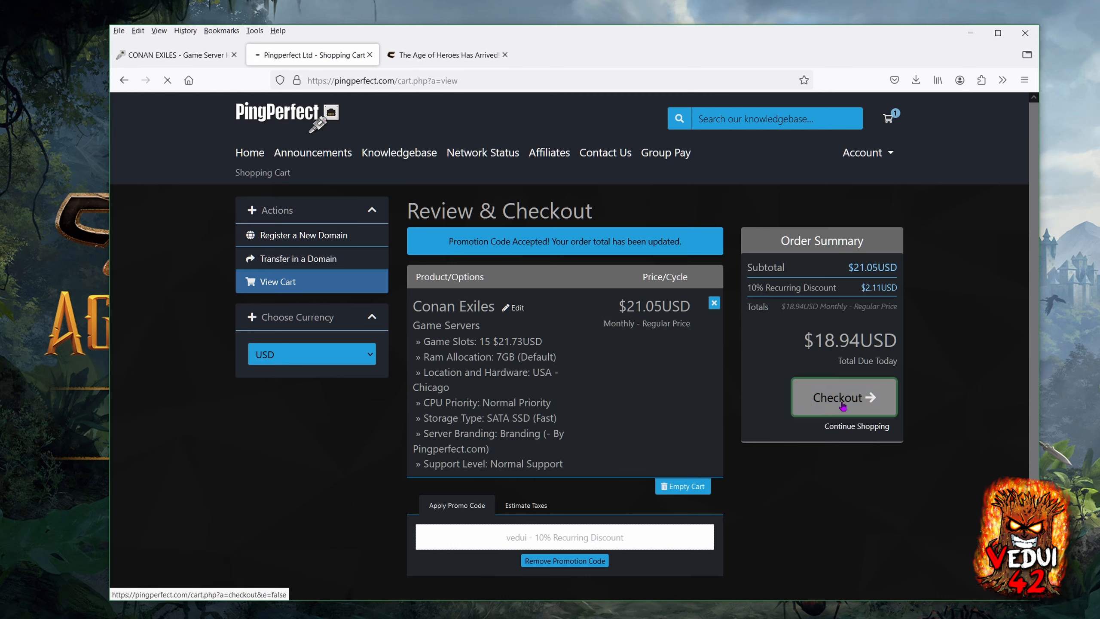
- Agree to the Terms of Service and complete the Conan Exiles server order
{"action": "left_click", "coordinate": [842, 397]}
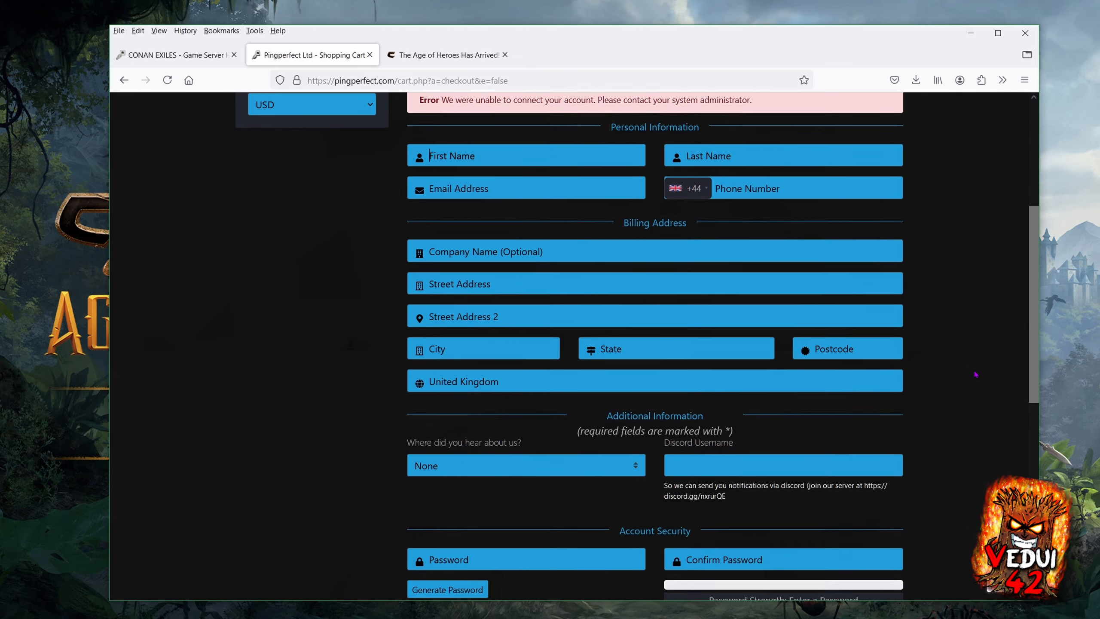
{"action": "scroll", "scroll_direction": "down", "scroll_amount": 3}
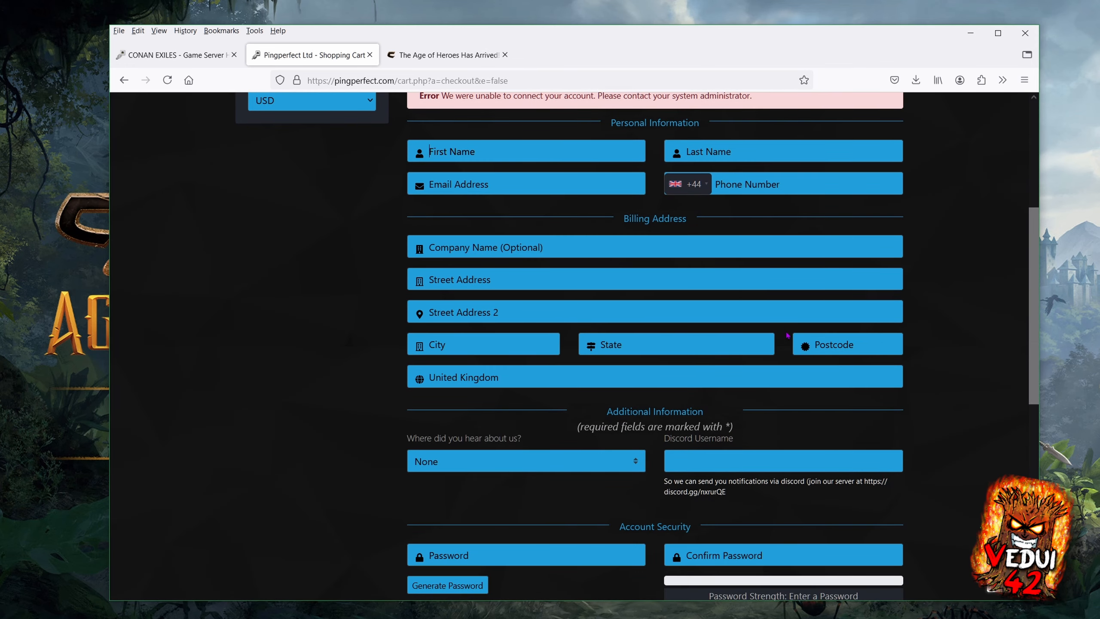
{"action": "scroll", "scroll_direction": "down", "scroll_amount": 3}
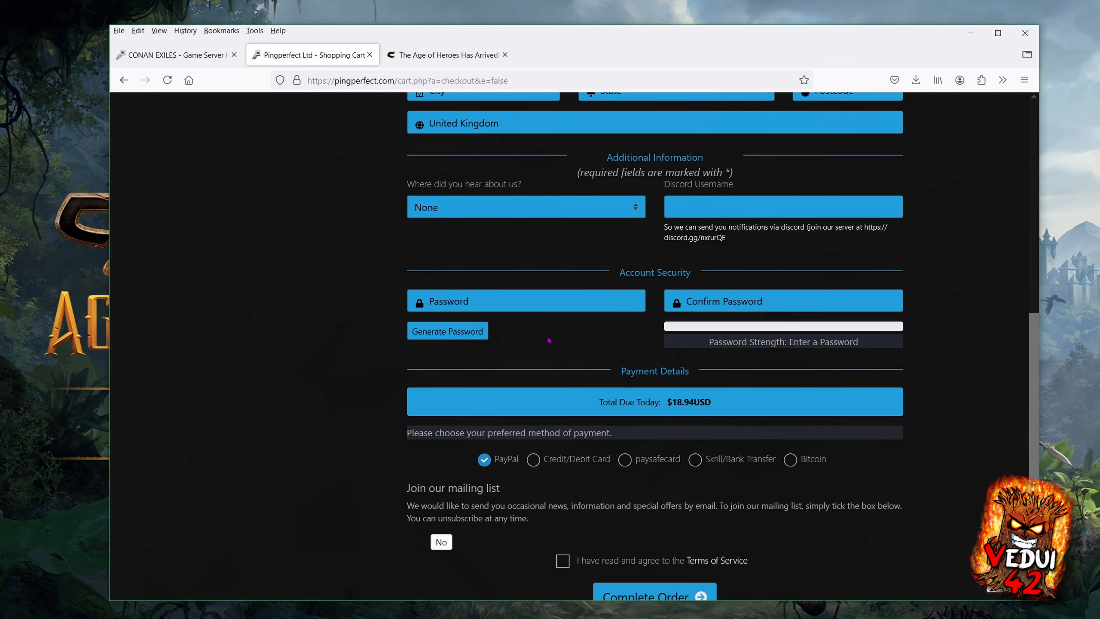
{"action": "scroll", "scroll_direction": "down", "scroll_amount": 3}
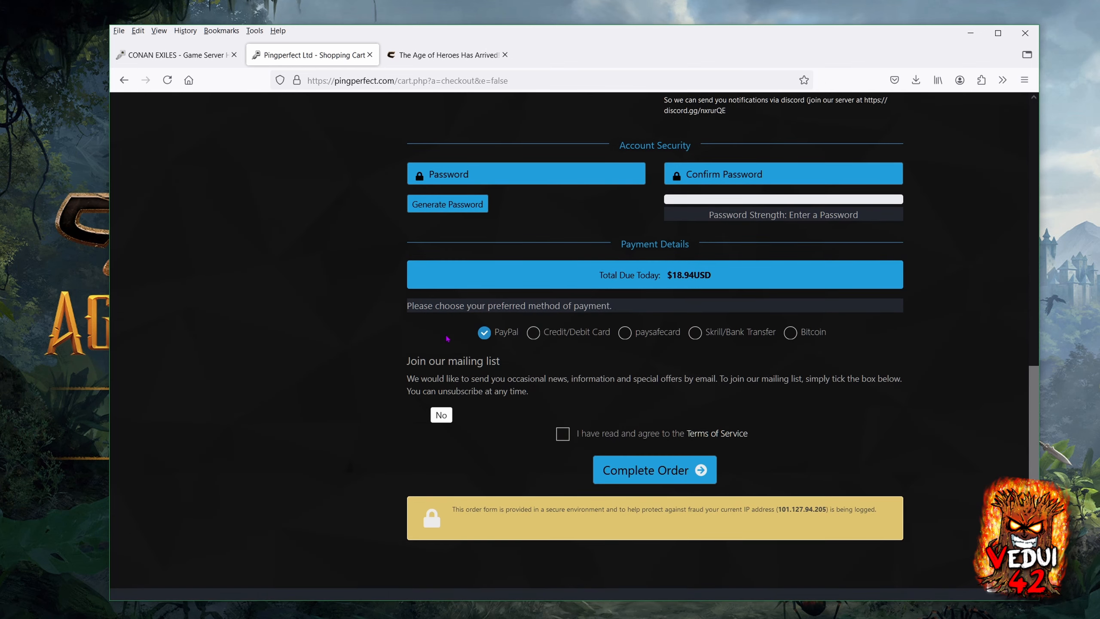
{"action": "mouse_move", "coordinate": [651, 360]}
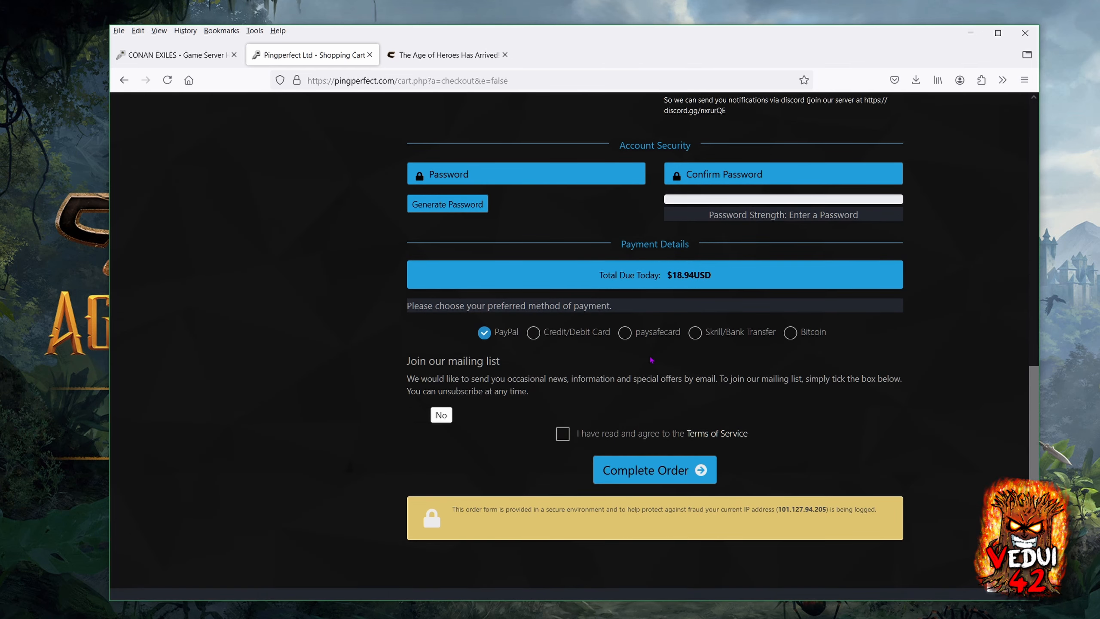
{"action": "mouse_move", "coordinate": [723, 359]}
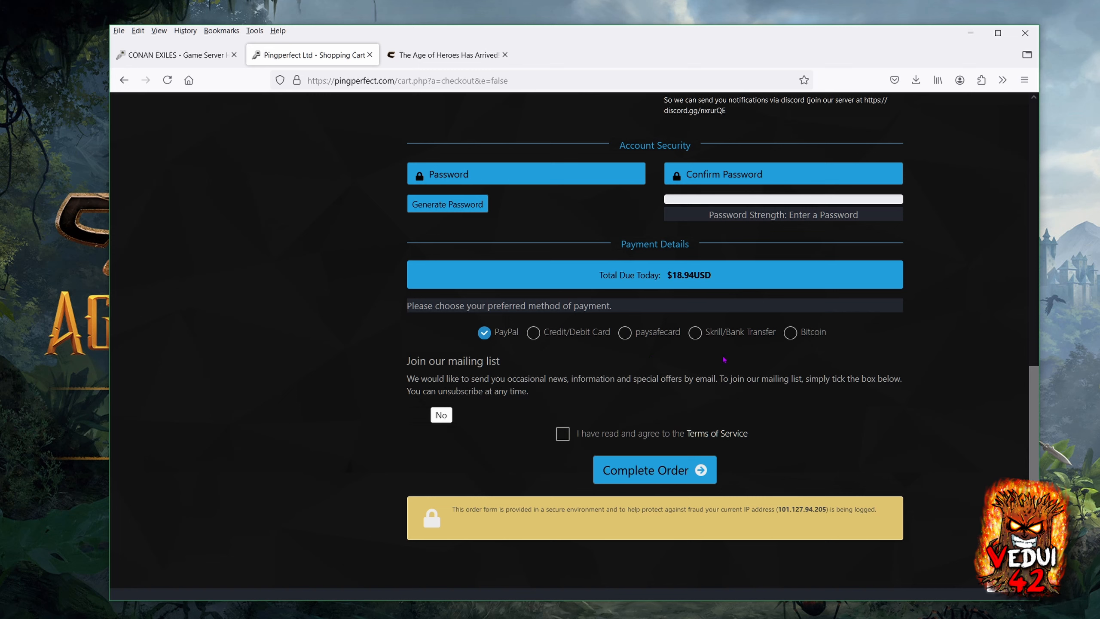
{"action": "left_click", "coordinate": [563, 433]}
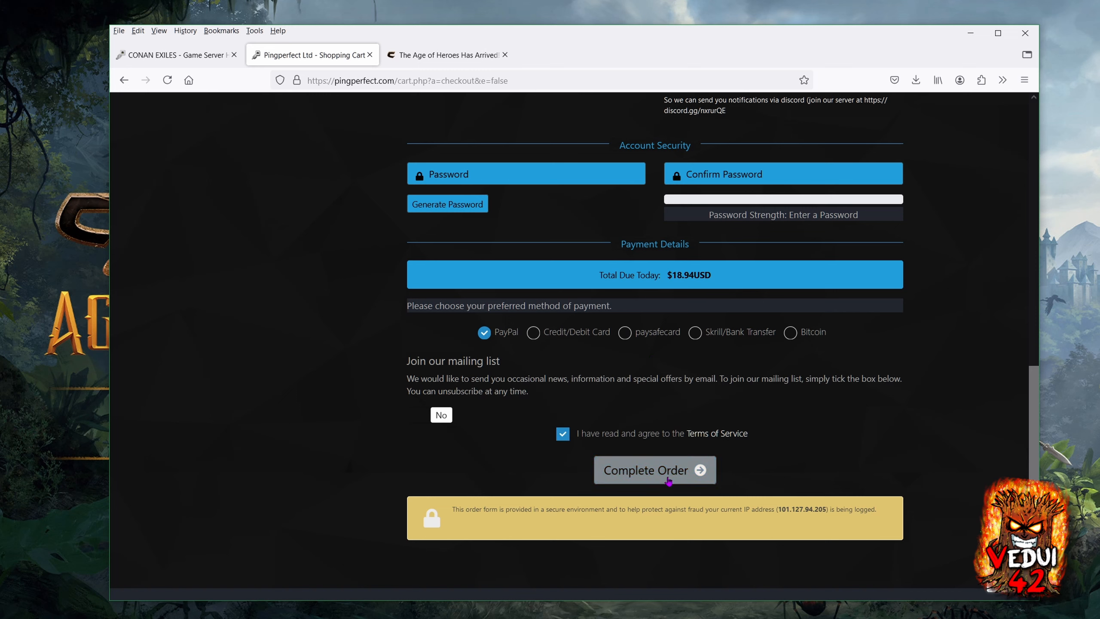
{"action": "left_click", "coordinate": [655, 471]}
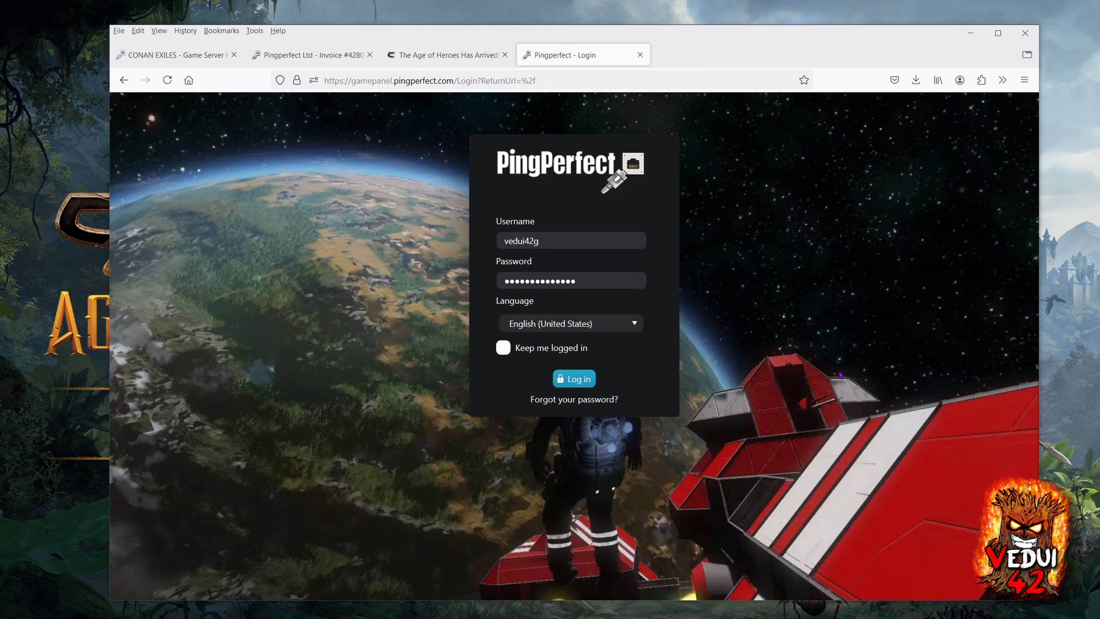
{"action": "mouse_move", "coordinate": [414, 105]}
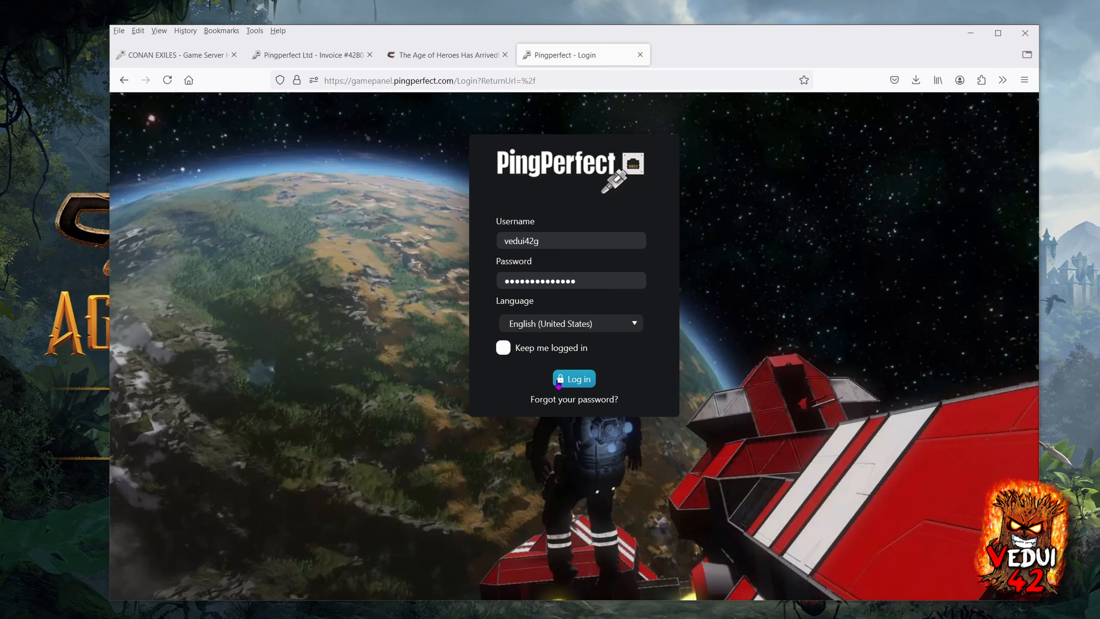
- Log in to the game panel, stop the Conan Exiles server and open Configuration Files
{"action": "left_click", "coordinate": [573, 378]}
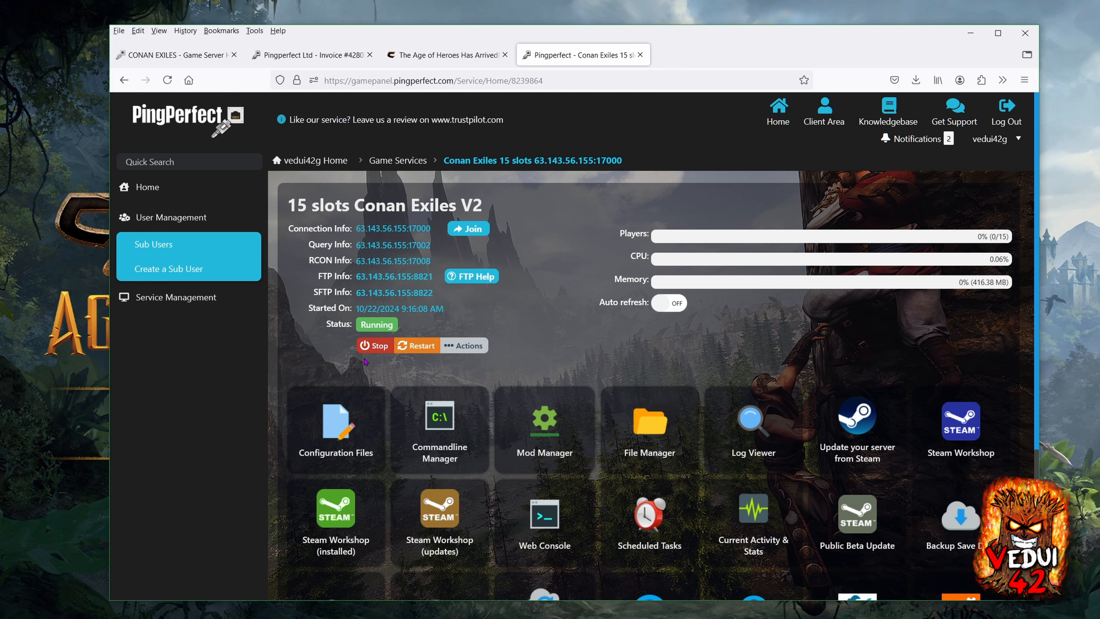
{"action": "left_click", "coordinate": [374, 346]}
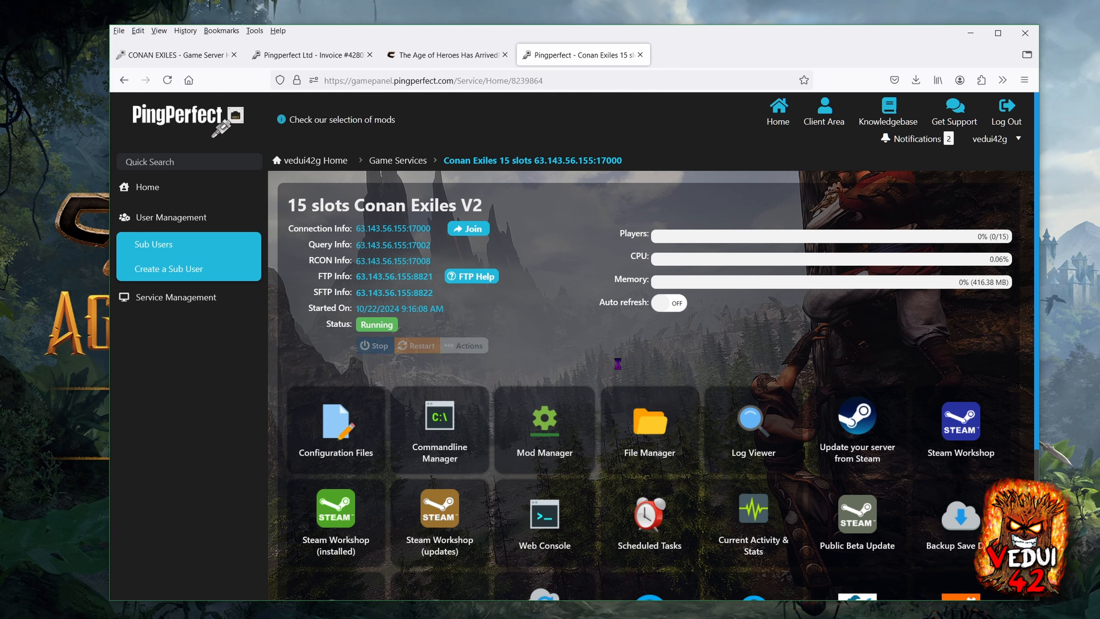
{"action": "left_click", "coordinate": [335, 419]}
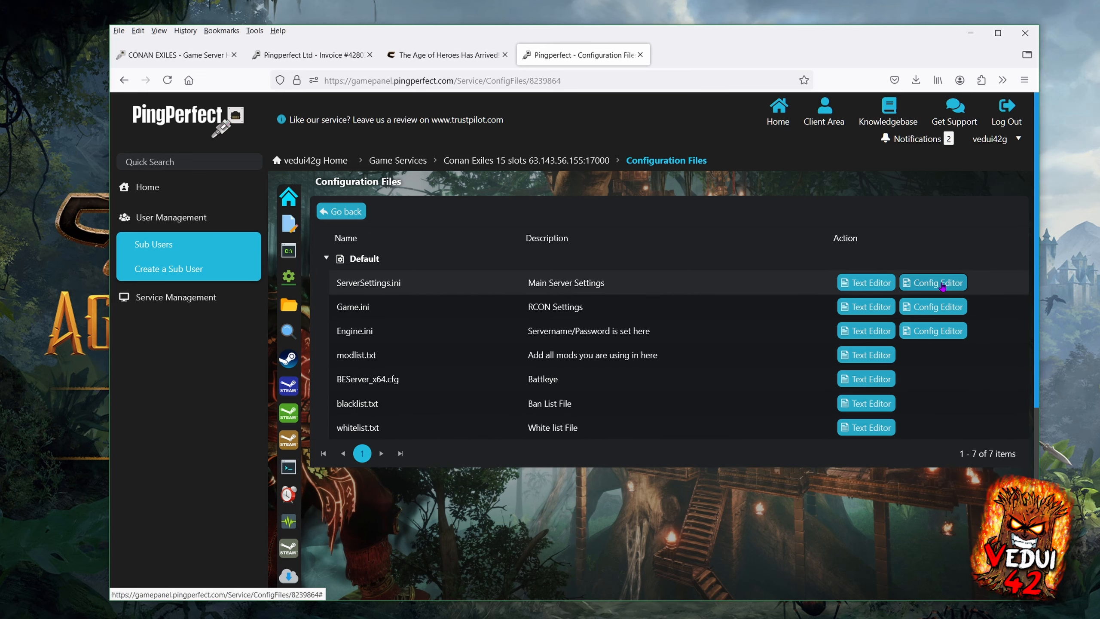
- Set the admin password in ServerSettings.ini via the config editor and save
{"action": "left_click", "coordinate": [933, 282]}
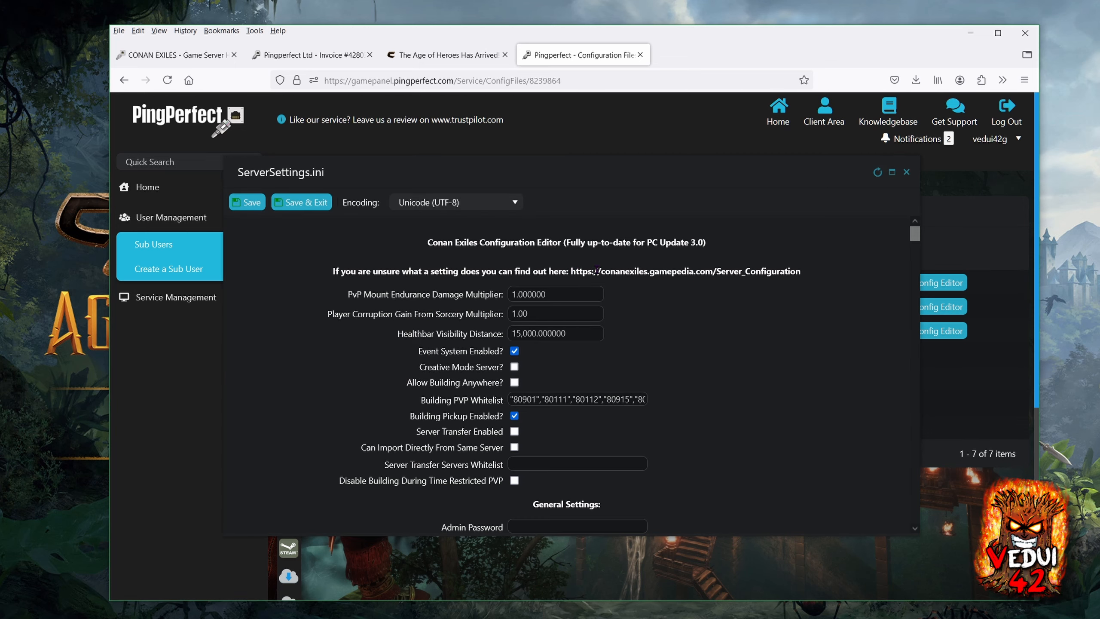
{"action": "scroll", "scroll_direction": "down", "scroll_amount": 3}
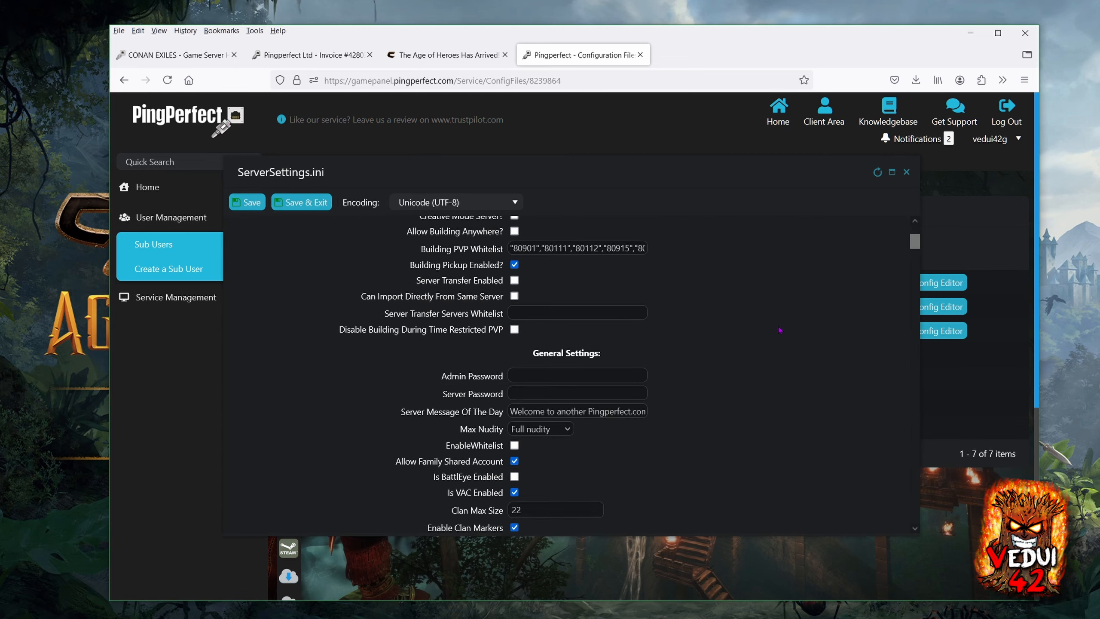
{"action": "scroll", "scroll_direction": "down", "scroll_amount": 3}
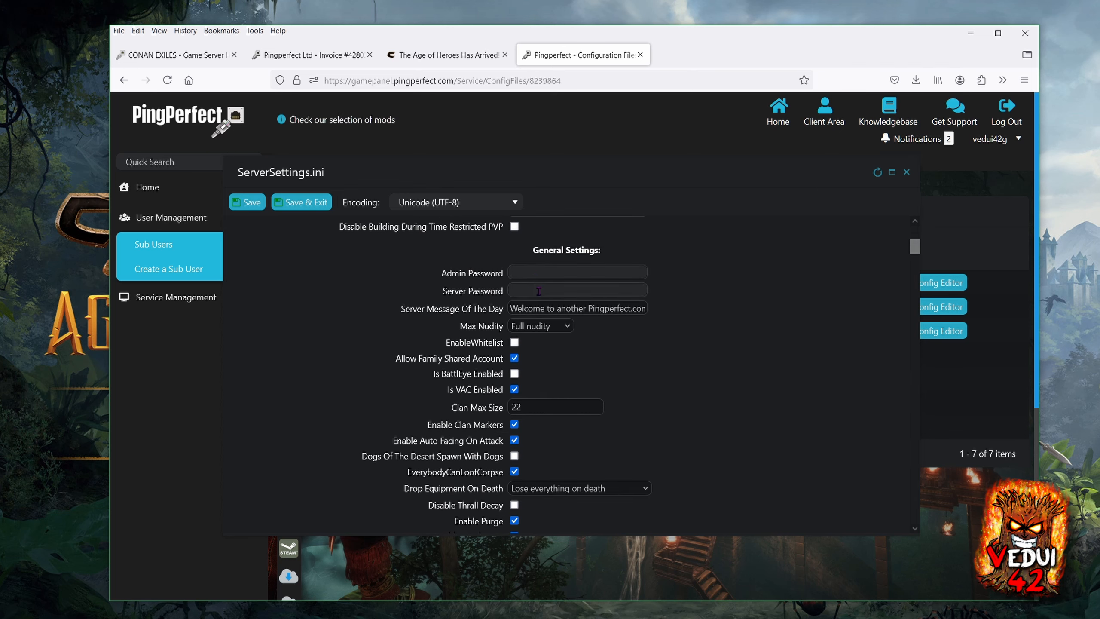
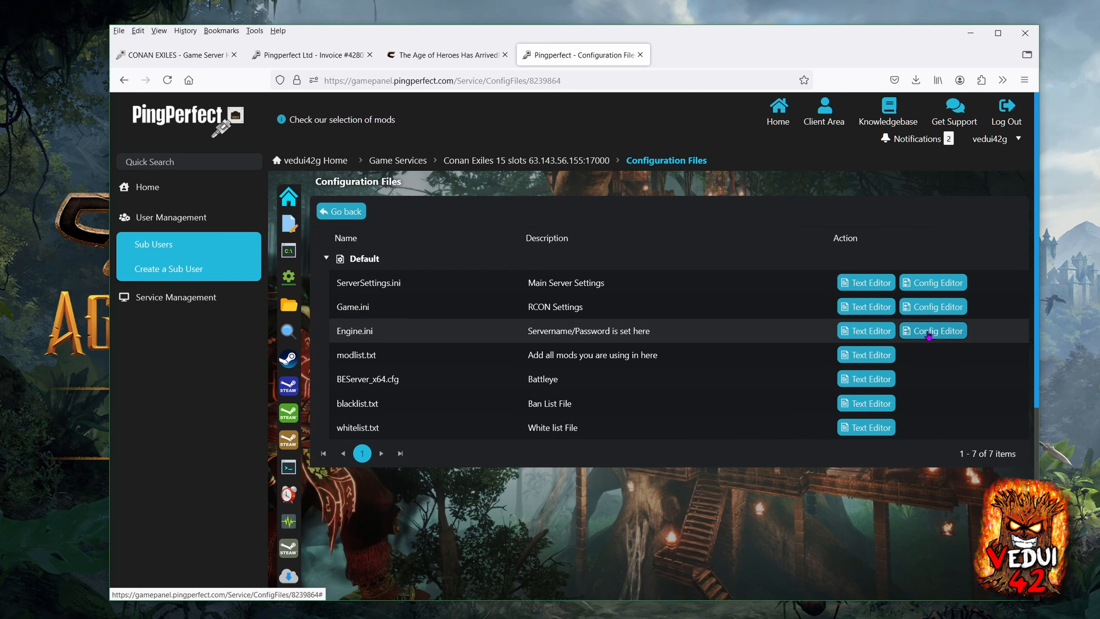
{"action": "left_click", "coordinate": [931, 330]}
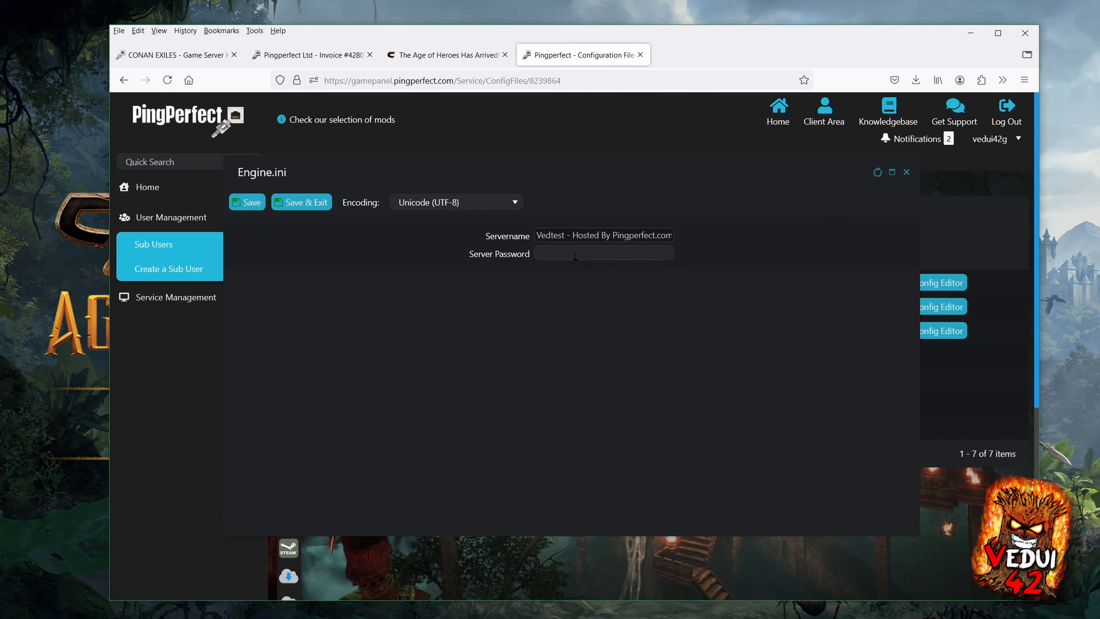
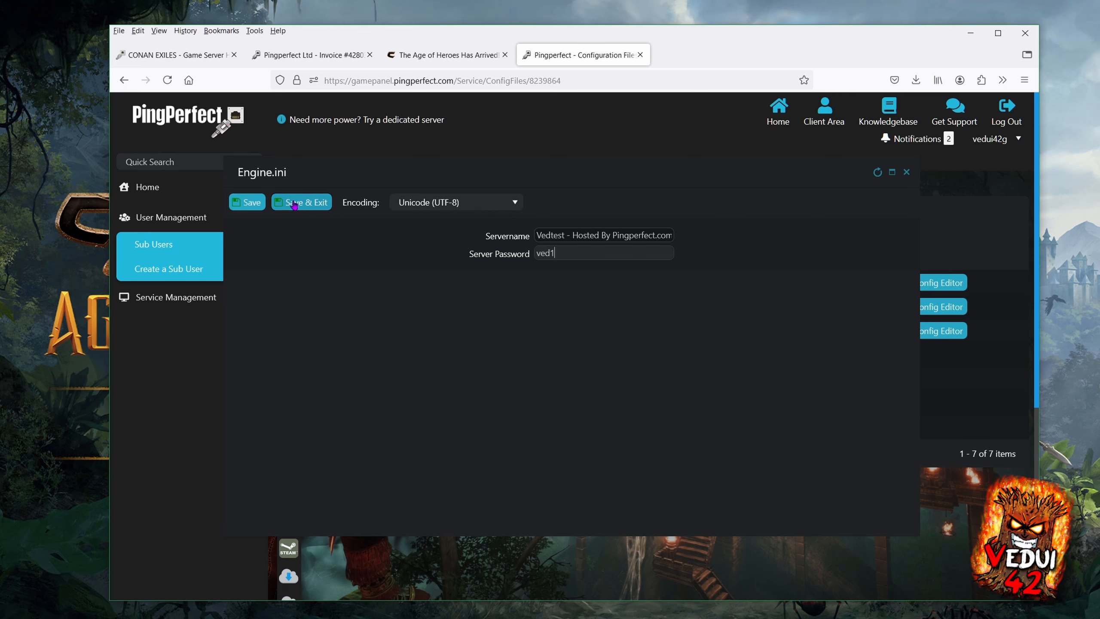
{"action": "left_click", "coordinate": [301, 202]}
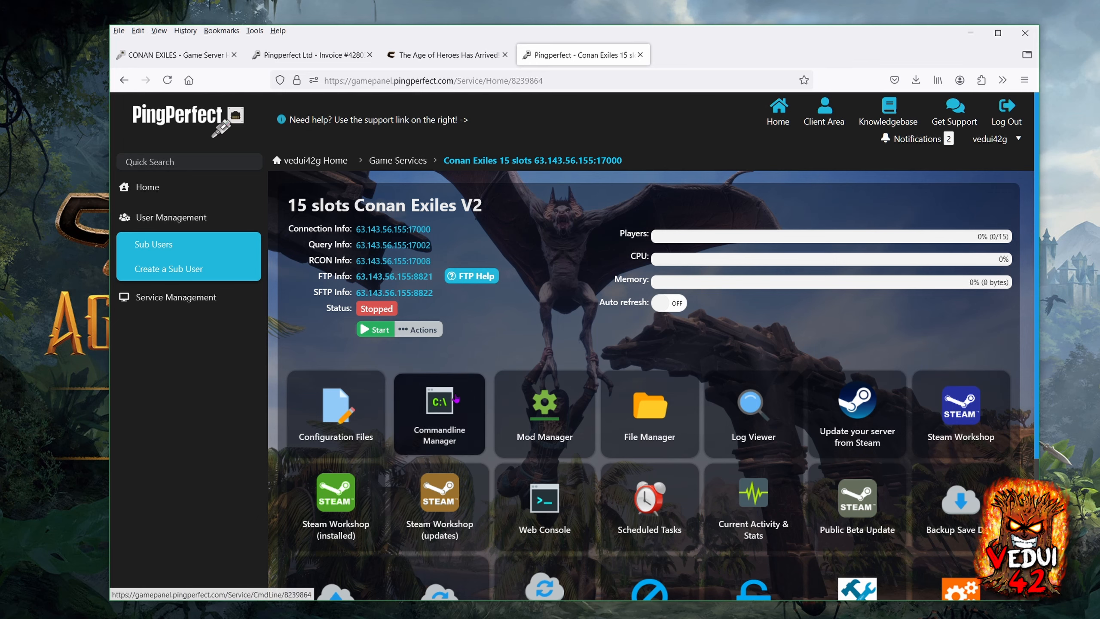
- Open the Commandline Manager listing Default, Isle of Siptah and Custom presets
{"action": "left_click", "coordinate": [440, 413]}
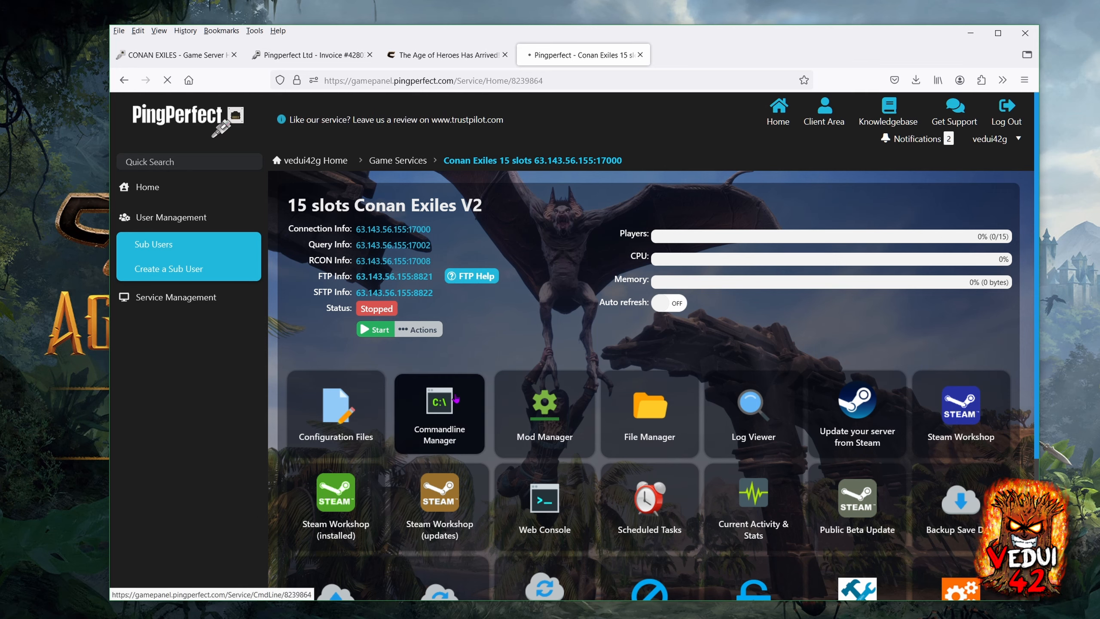
{"action": "left_click", "coordinate": [439, 405]}
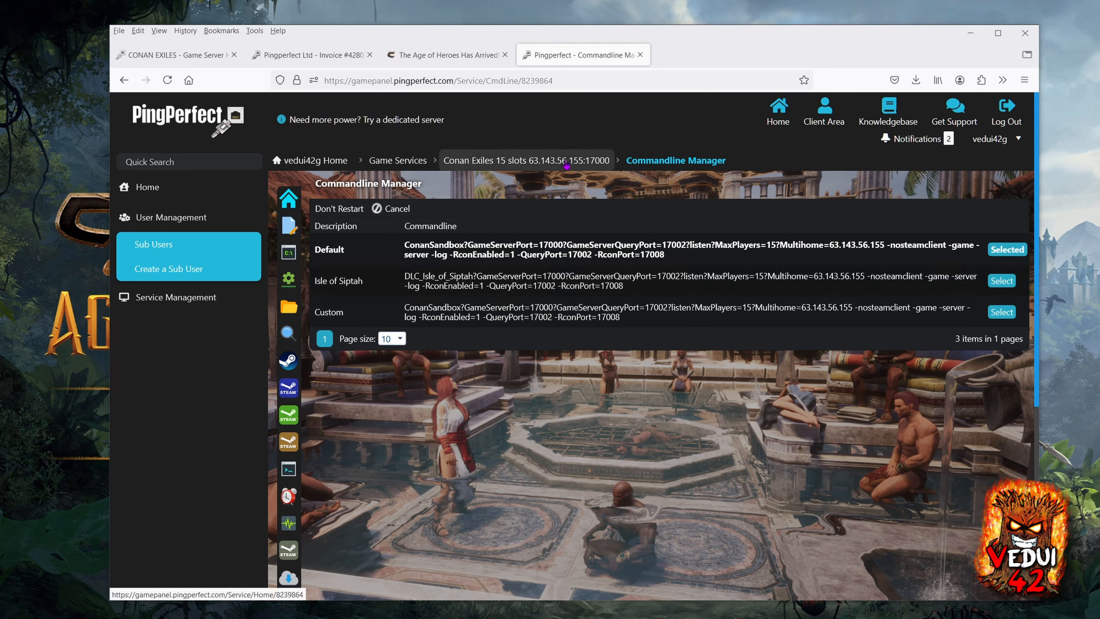
{"action": "mouse_move", "coordinate": [519, 259]}
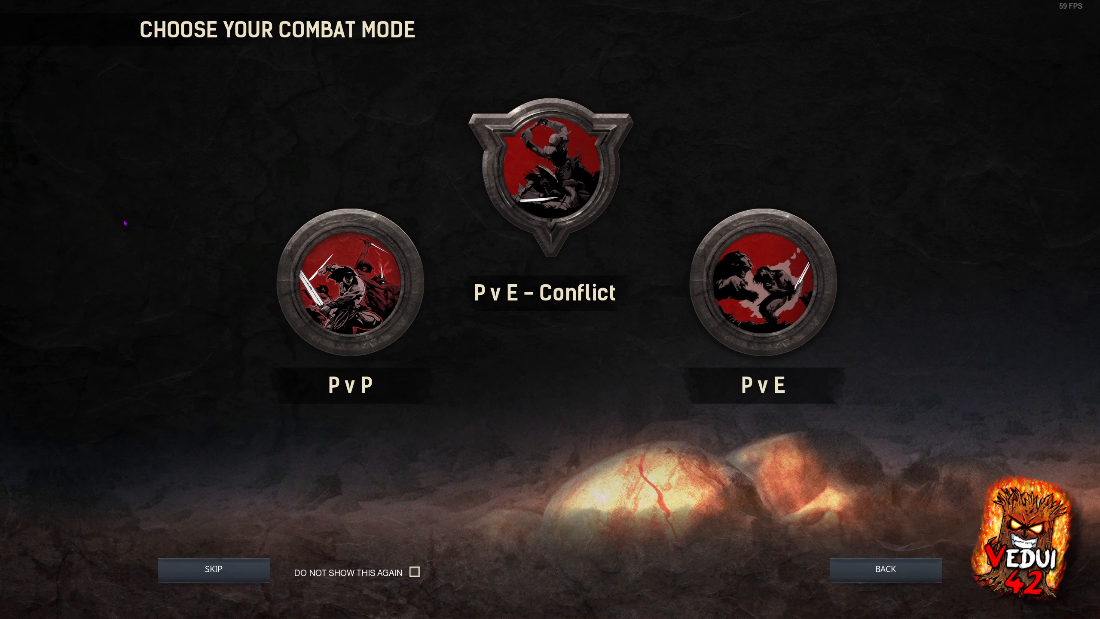
- Choose PvE, direct-connect to 63.143.56.155:17000 with the password, and dismiss the message of the day
{"action": "left_click", "coordinate": [757, 291]}
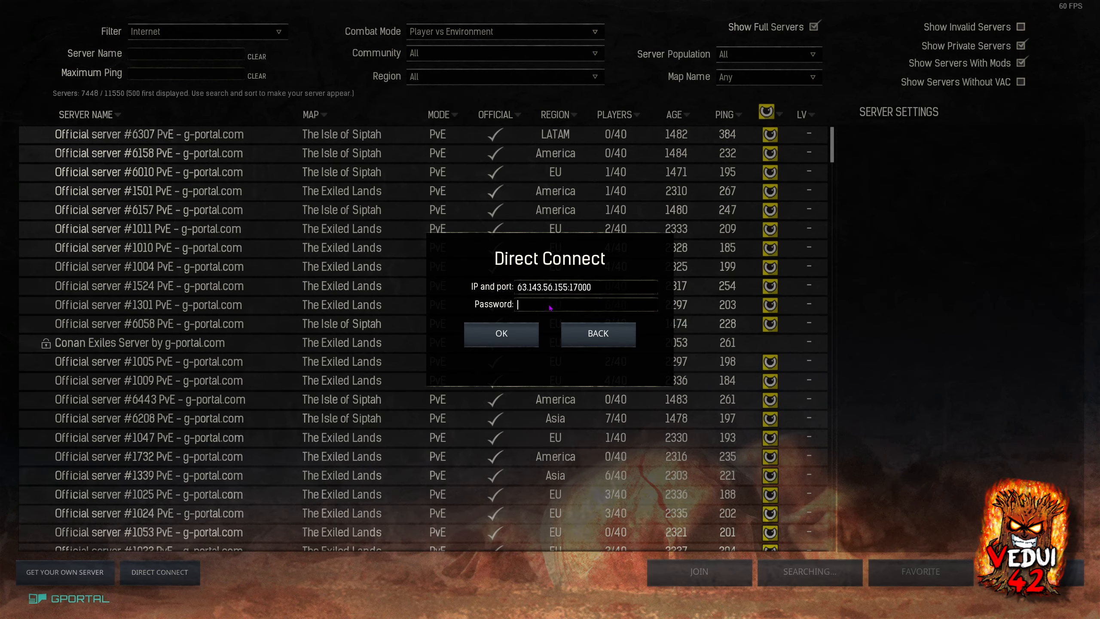
{"action": "type", "text": "••"}
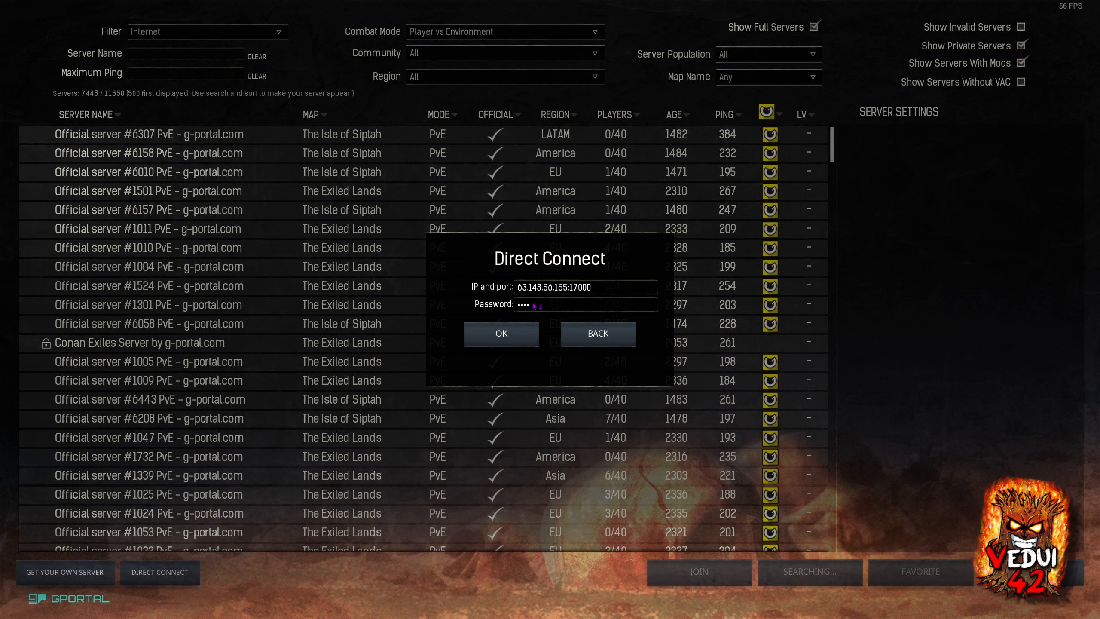
{"action": "left_click", "coordinate": [501, 333]}
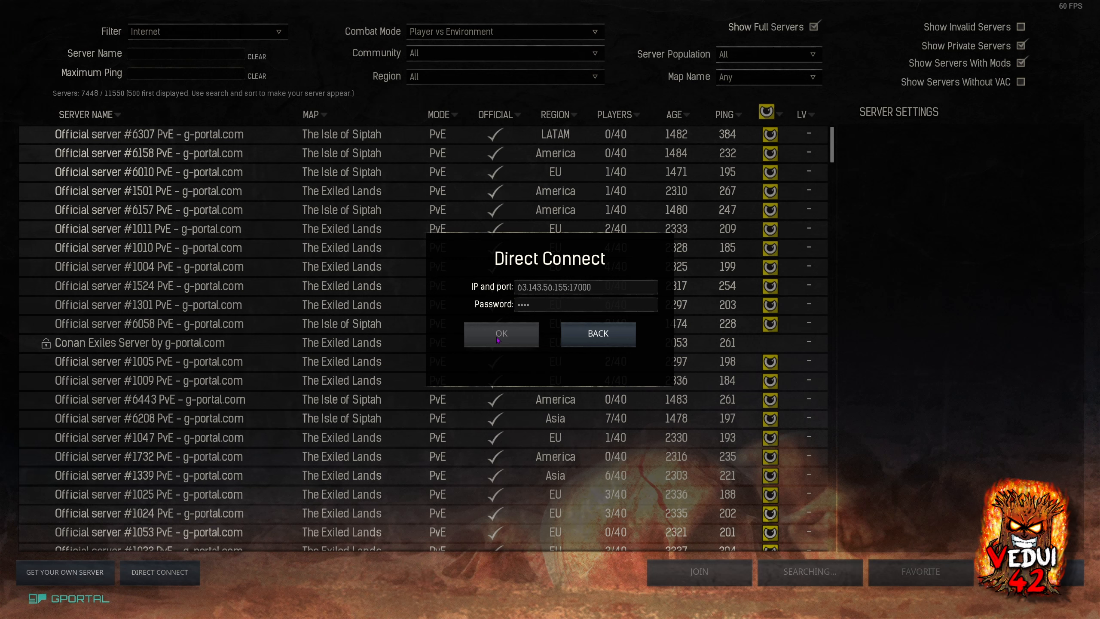
{"action": "left_click", "coordinate": [501, 334]}
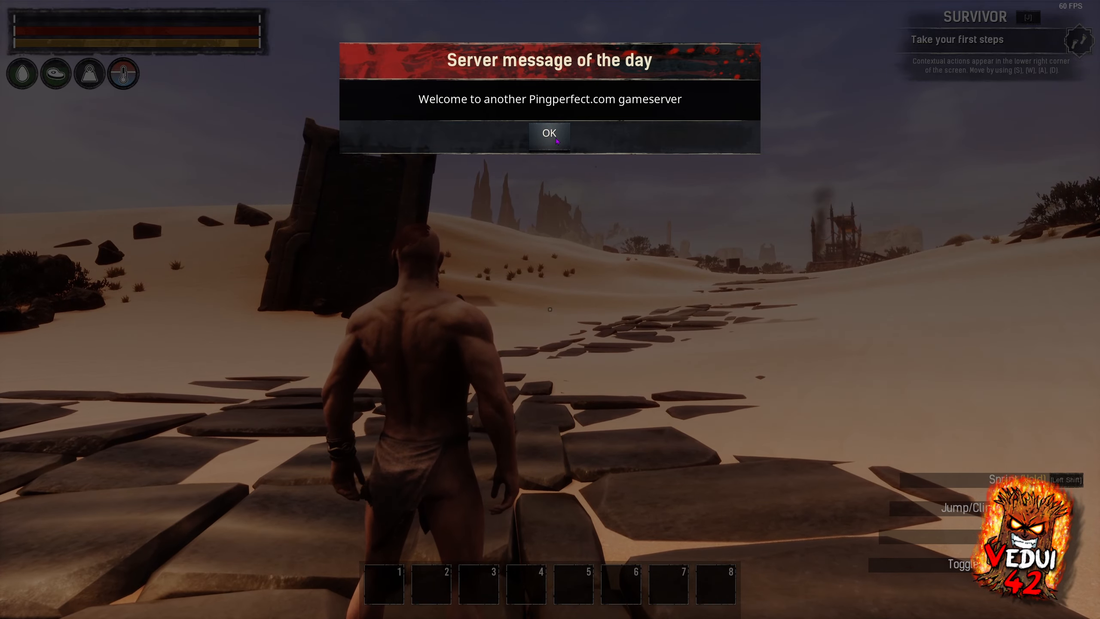
{"action": "left_click", "coordinate": [549, 133]}
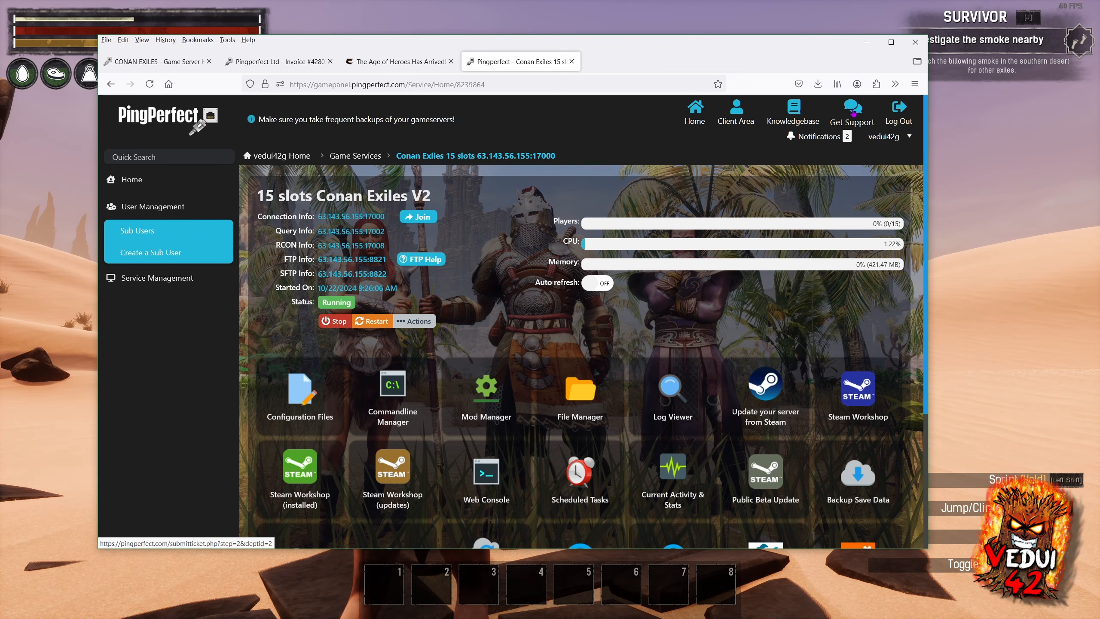
- Scroll the server control page down to the restore, wipe, IP ban and admin command tools
{"action": "scroll", "scroll_direction": "down", "scroll_amount": 3}
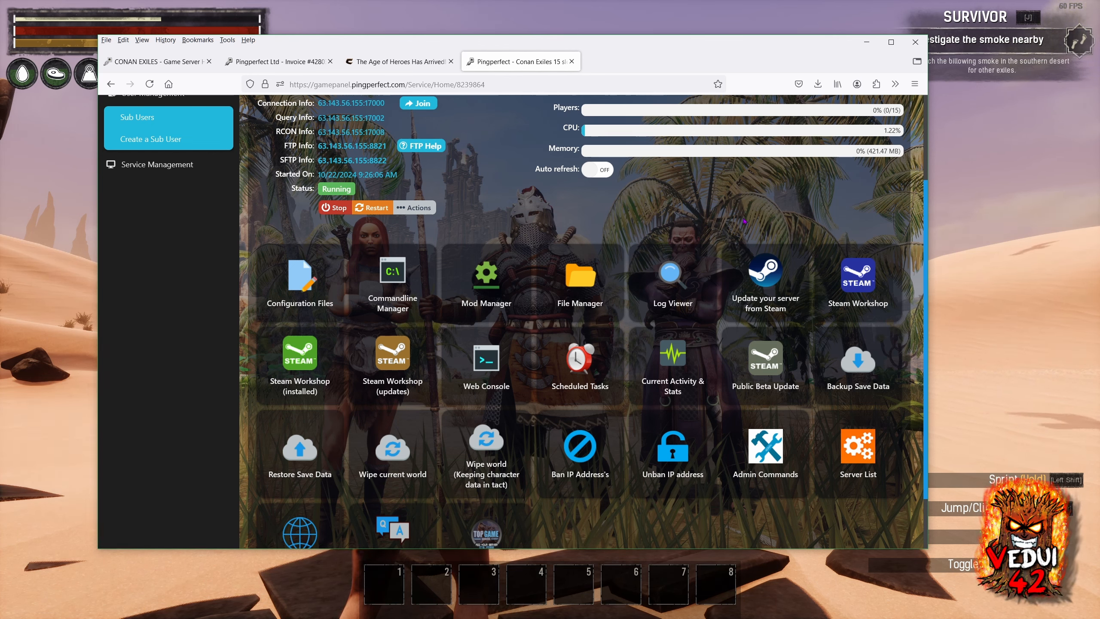
{"action": "mouse_move", "coordinate": [858, 358]}
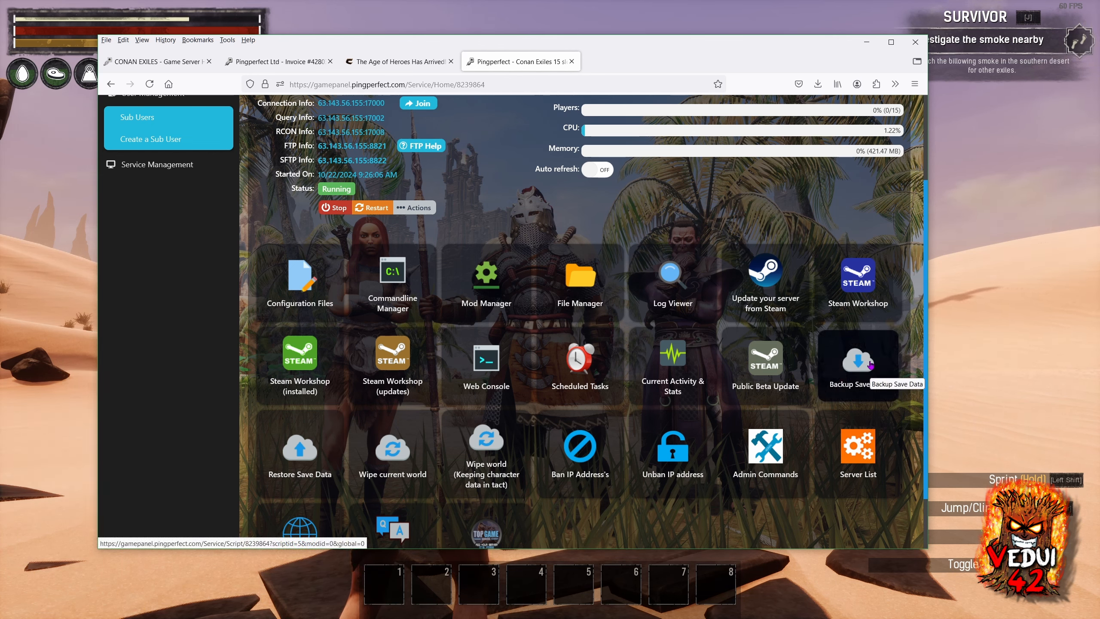